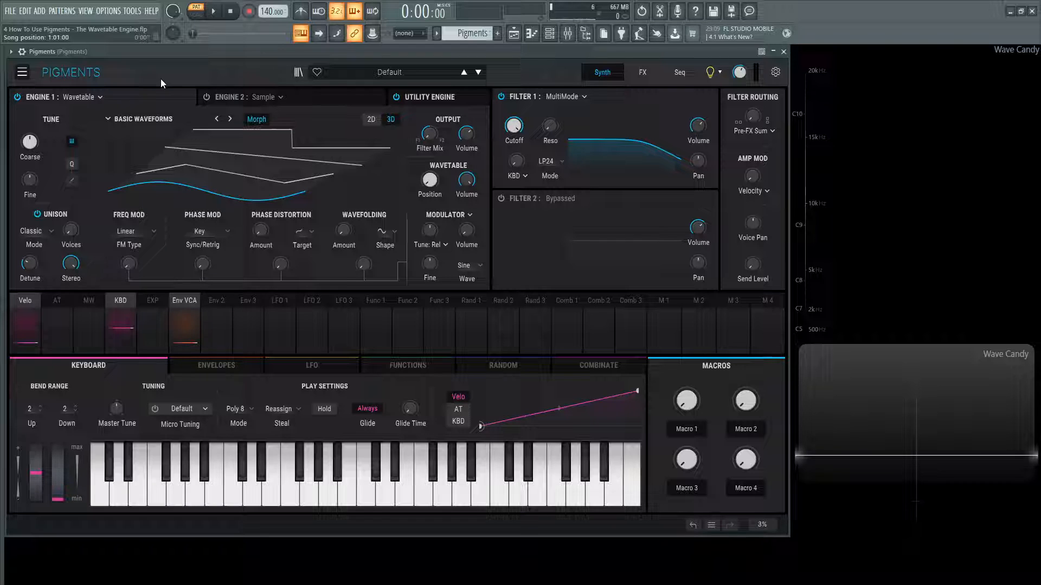
Switch Engine 1 from Wavetable to the Analog engine and audition oscillator 1's pitch
click(79, 97)
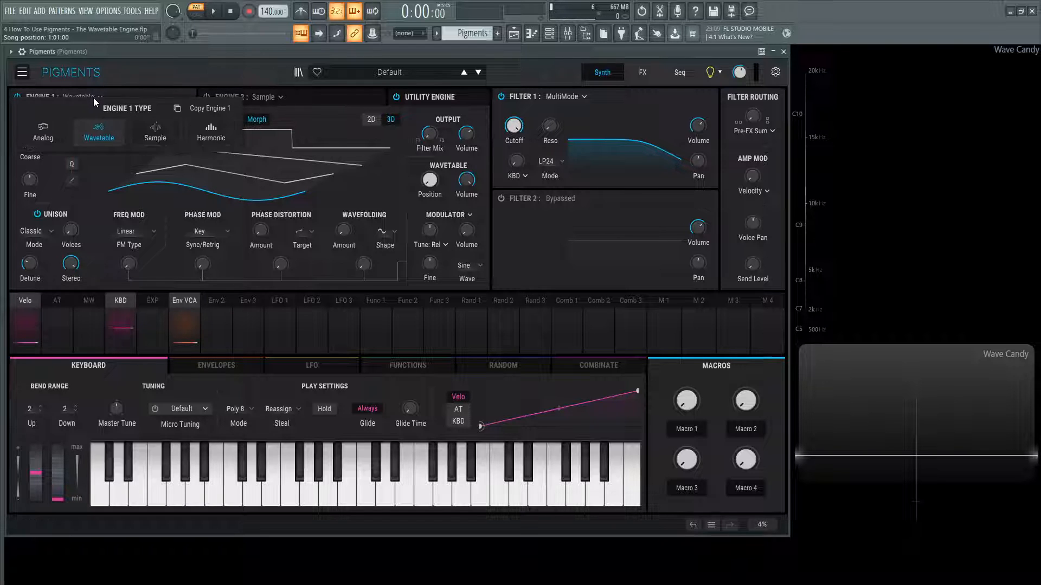
click(43, 131)
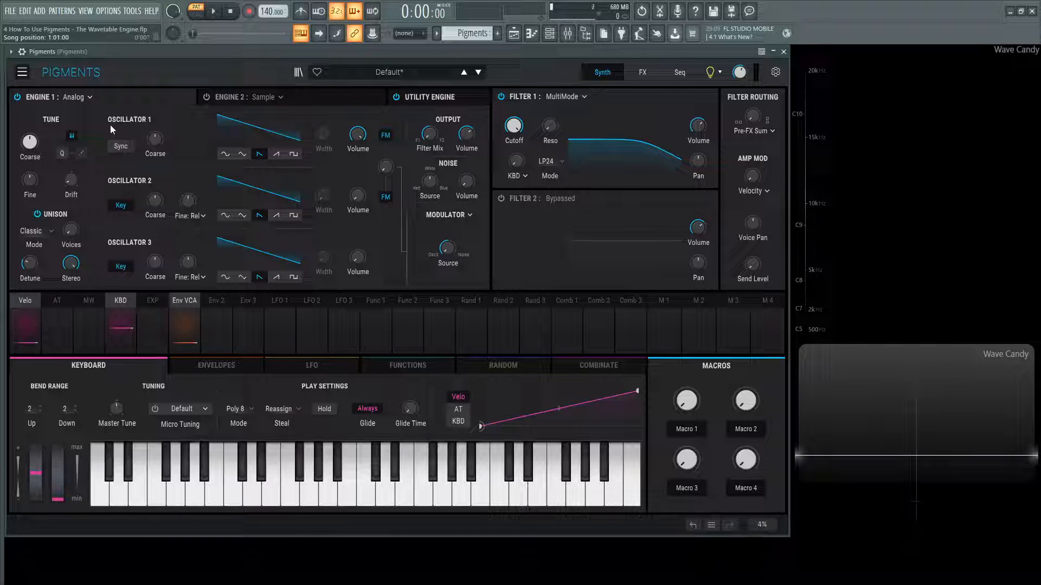
mouse_move(120, 146)
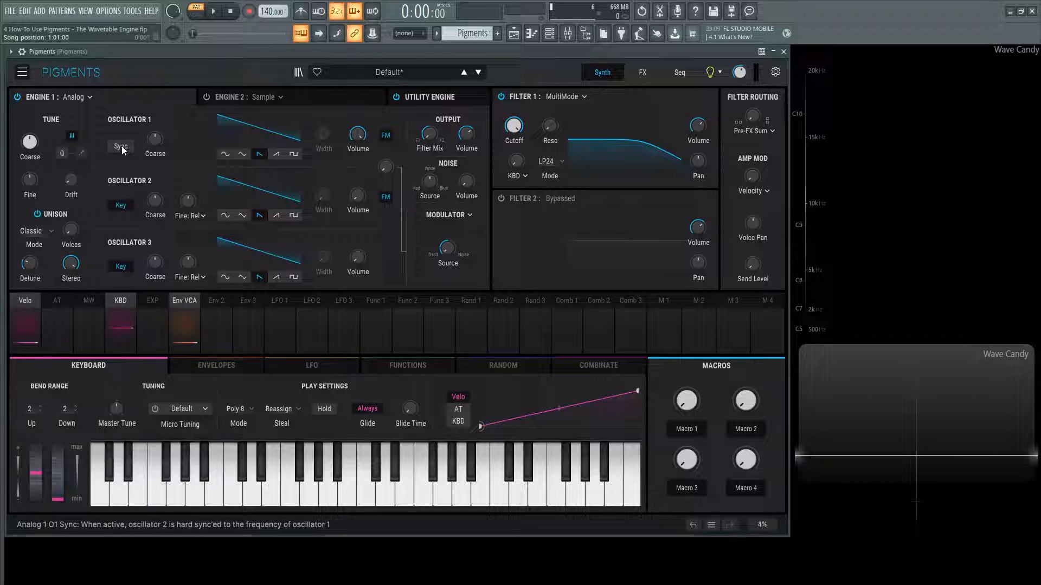
mouse_move(155, 138)
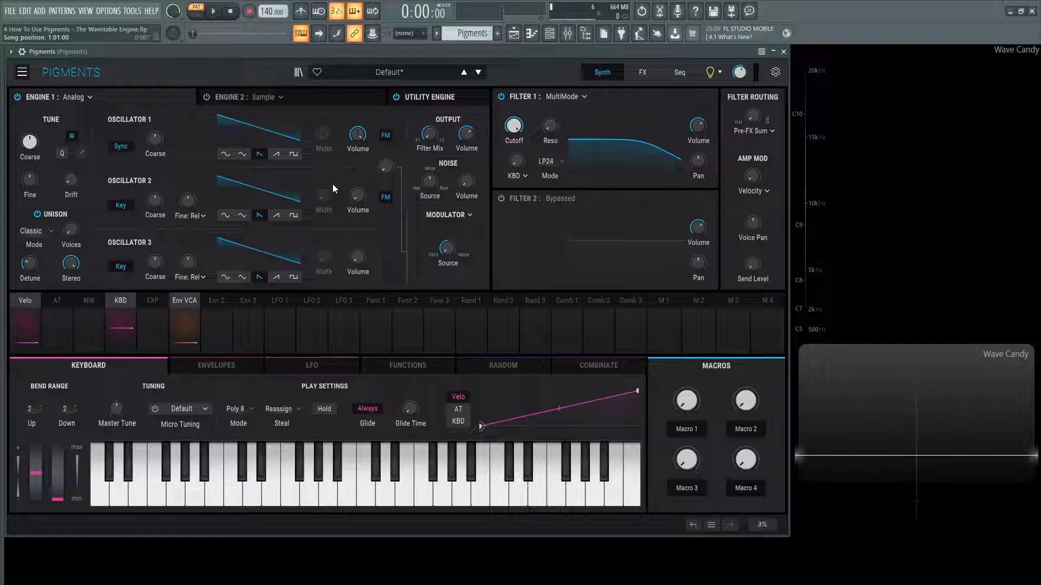
mouse_move(155, 141)
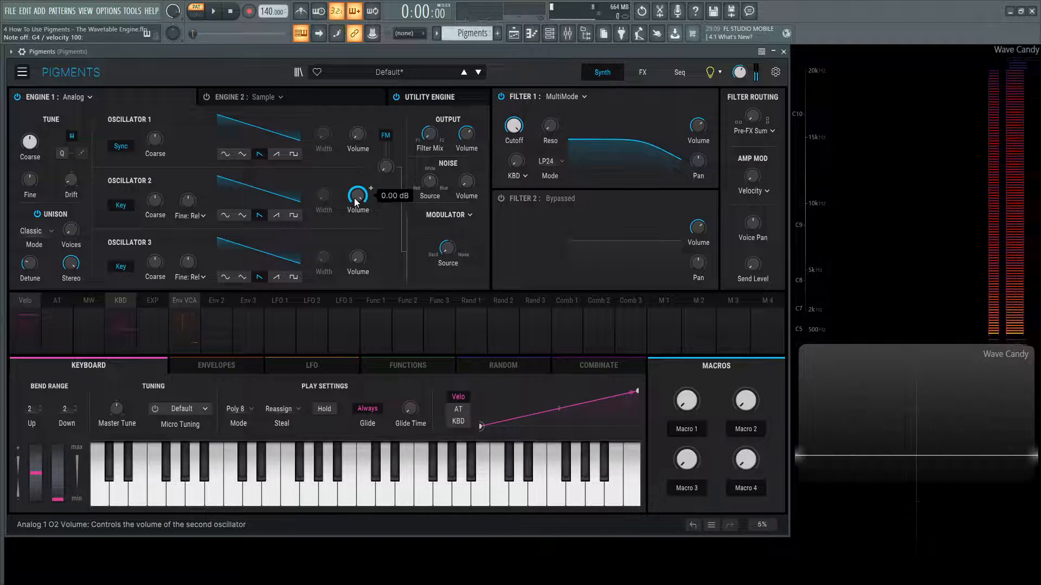
mouse_move(155, 140)
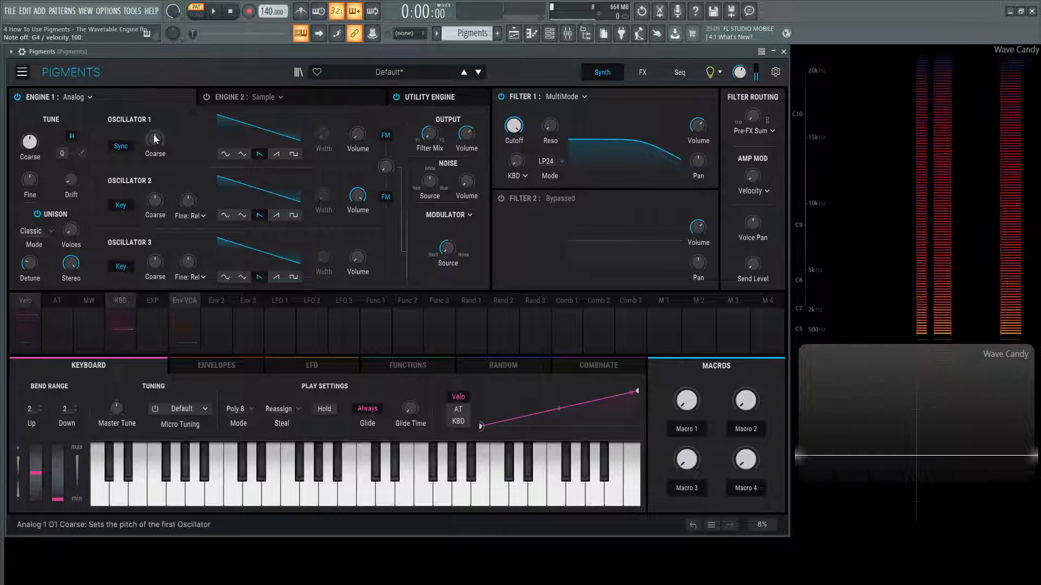
drag(155, 141, 159, 133)
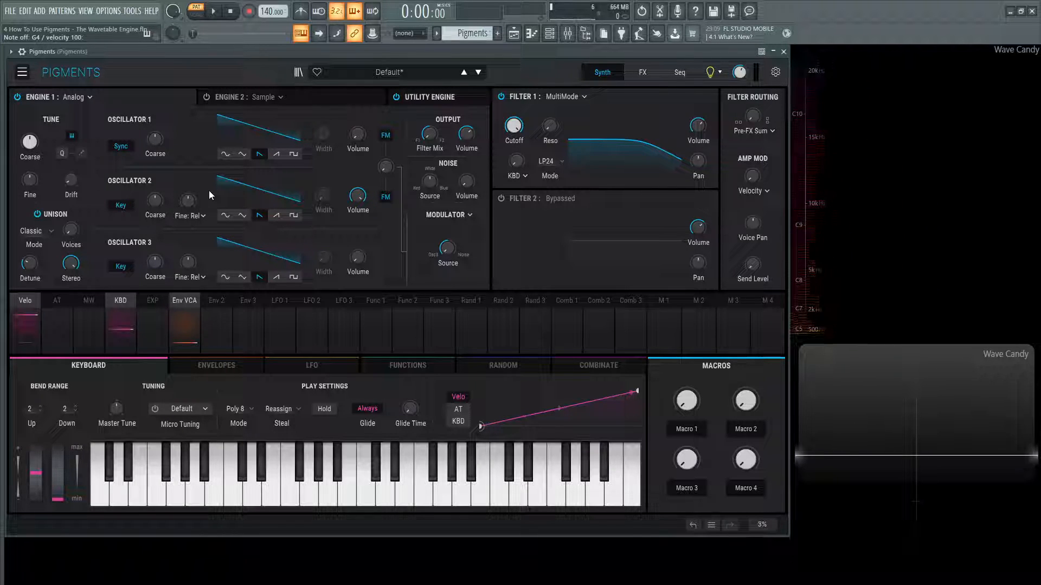
mouse_move(155, 204)
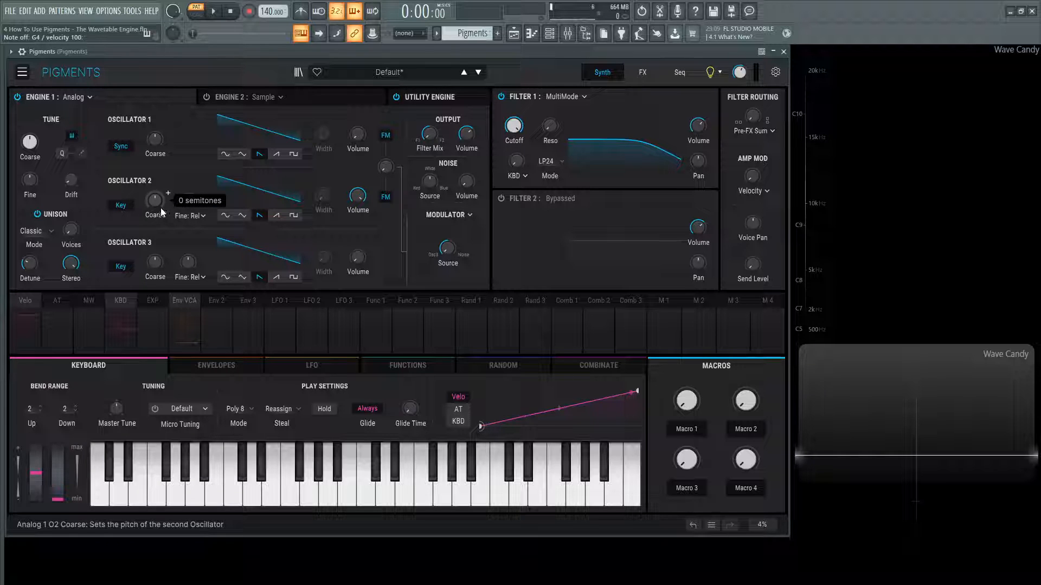
Audition oscillator 2 coarse (+2) and fine tunings, returning both to zero
drag(155, 197, 155, 185)
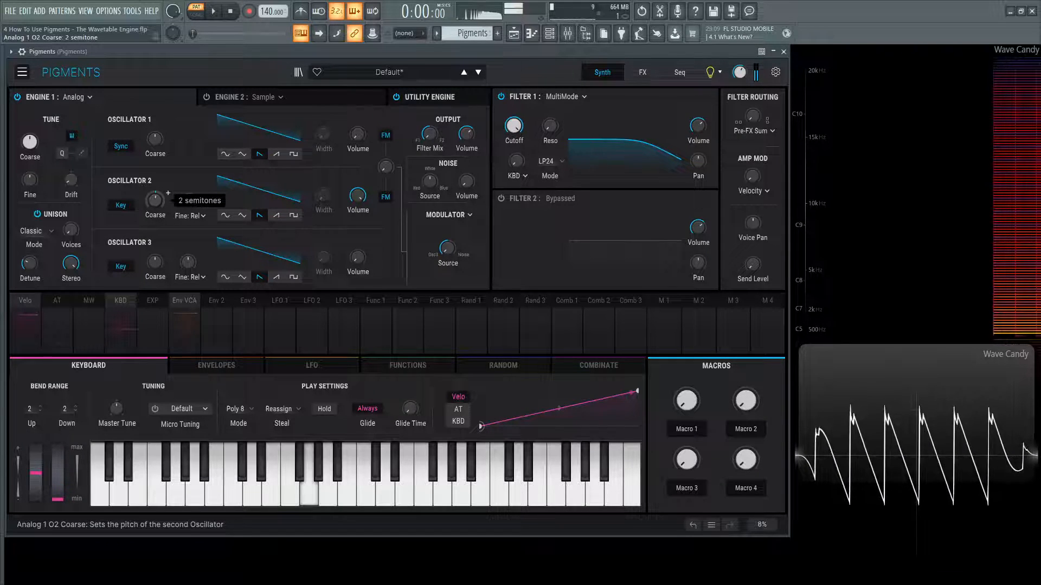
drag(155, 200, 155, 186)
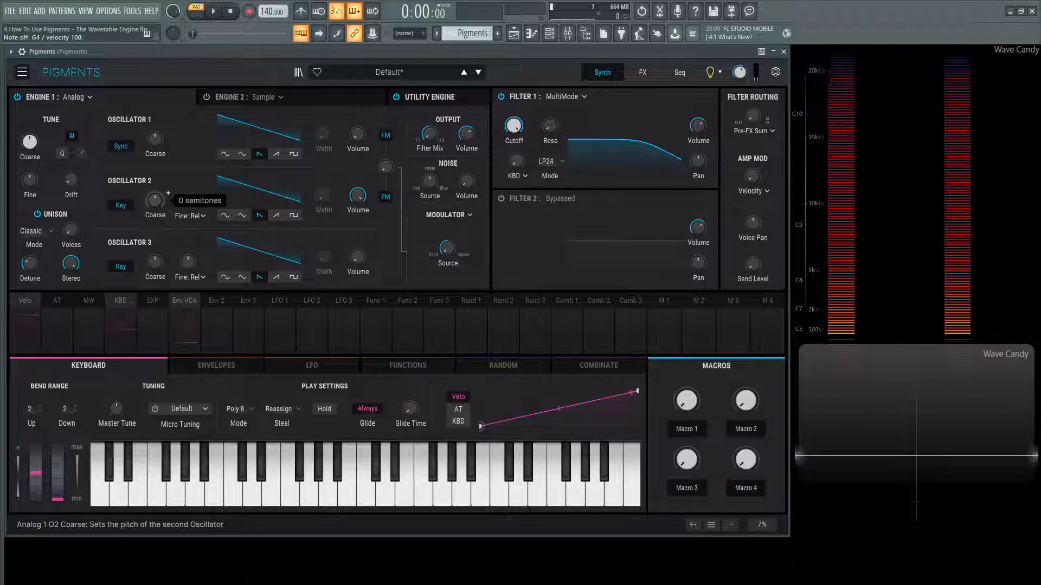
drag(155, 196, 155, 169)
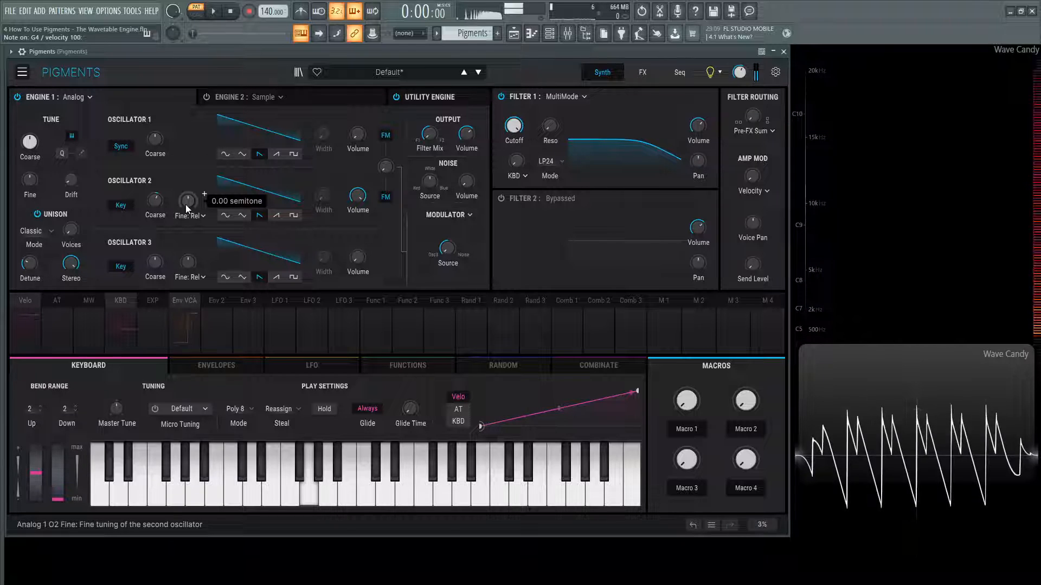
drag(155, 197, 155, 193)
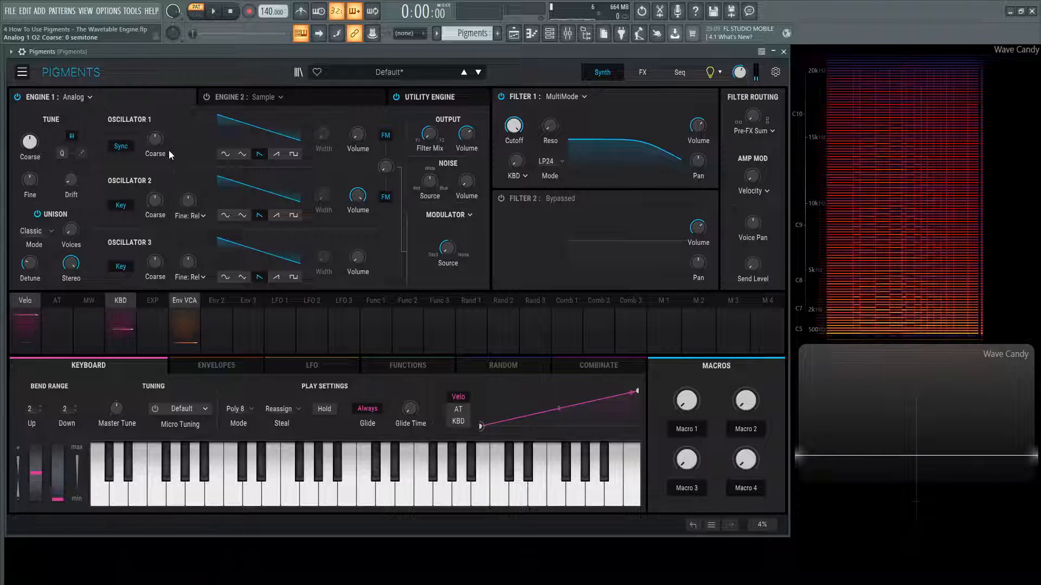
Try oscillator 1 at -1 semitone, reset it, then tune oscillator 2 up 8 semitones
drag(155, 137, 155, 153)
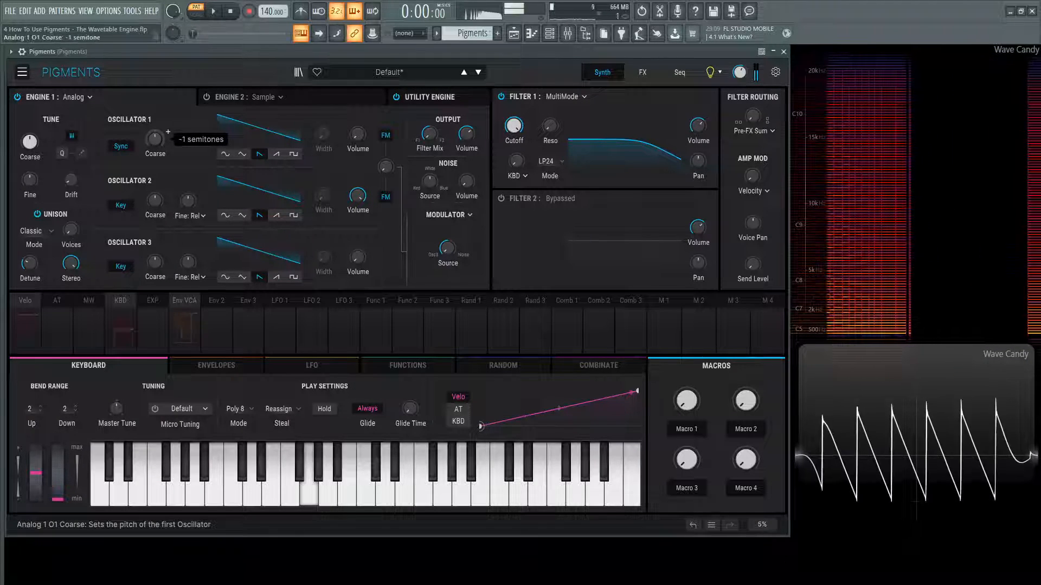
drag(155, 137, 155, 129)
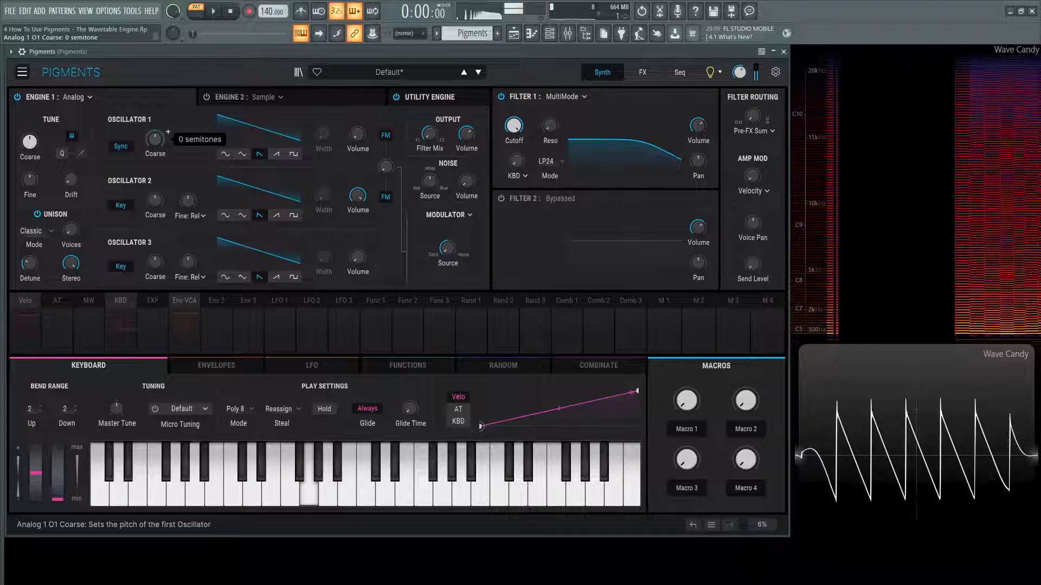
drag(155, 198, 155, 188)
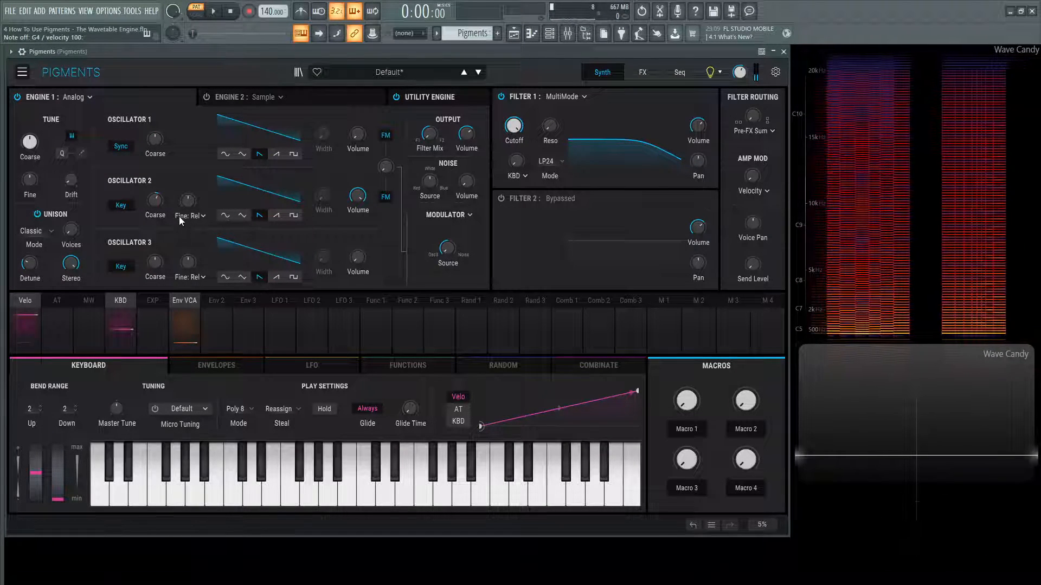
drag(155, 199, 155, 178)
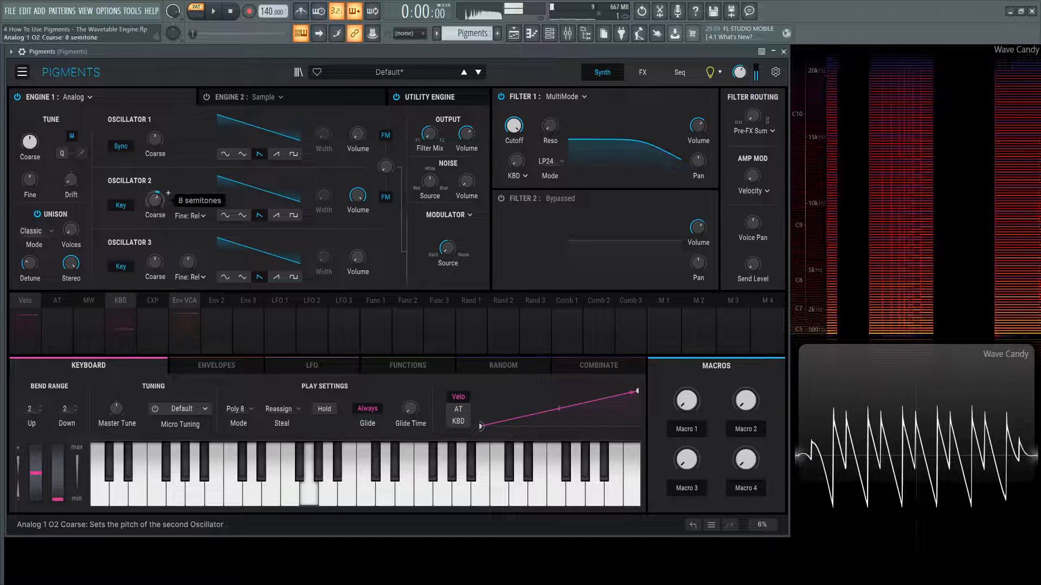
Set both oscillators to sine and audition oscillator 2 at 5, 7, 8, 12 semitones before returning to 0
click(226, 154)
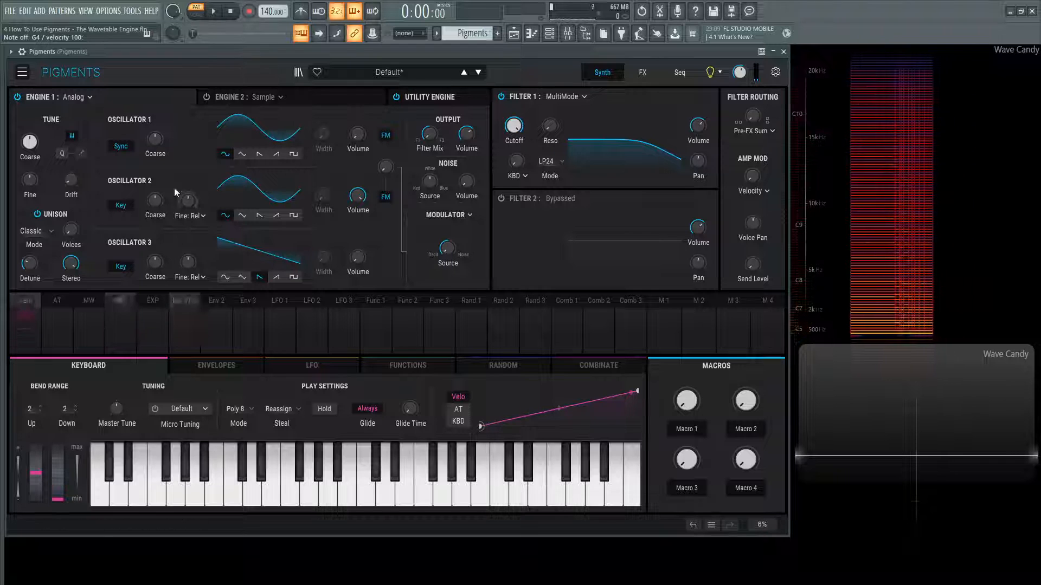
mouse_move(155, 200)
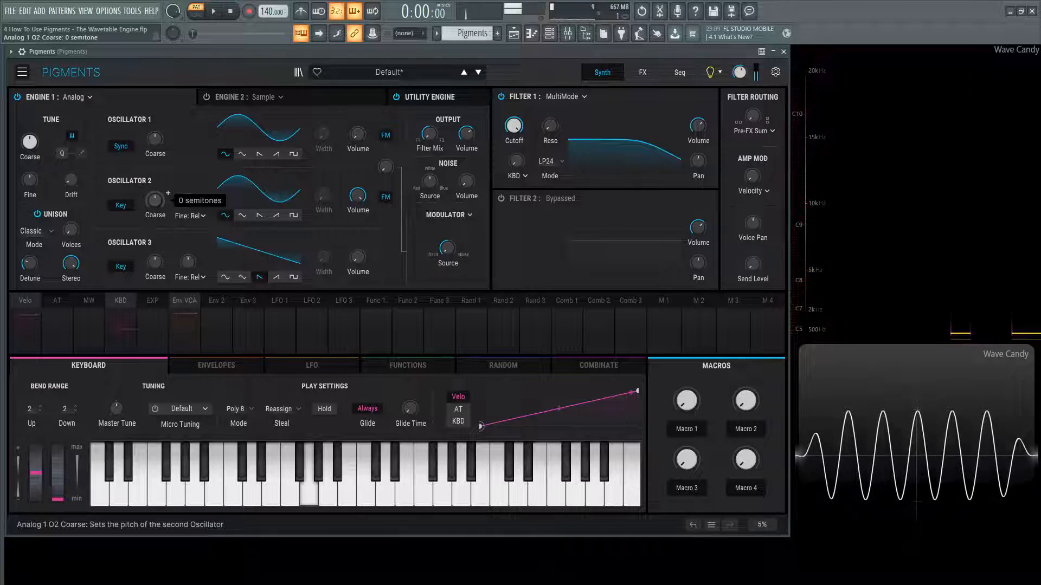
drag(155, 197, 156, 185)
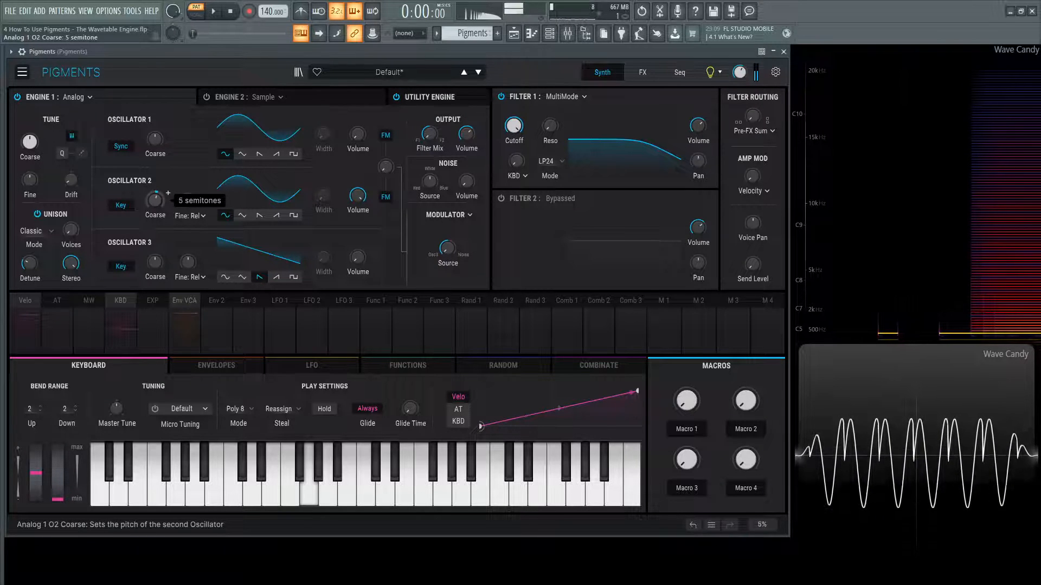
drag(155, 200, 155, 188)
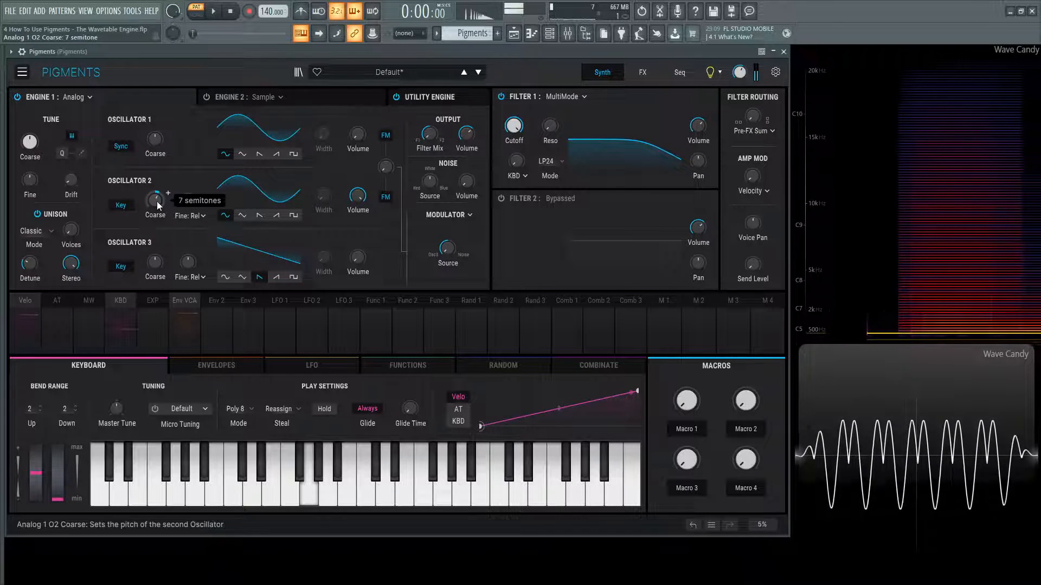
mouse_move(356, 197)
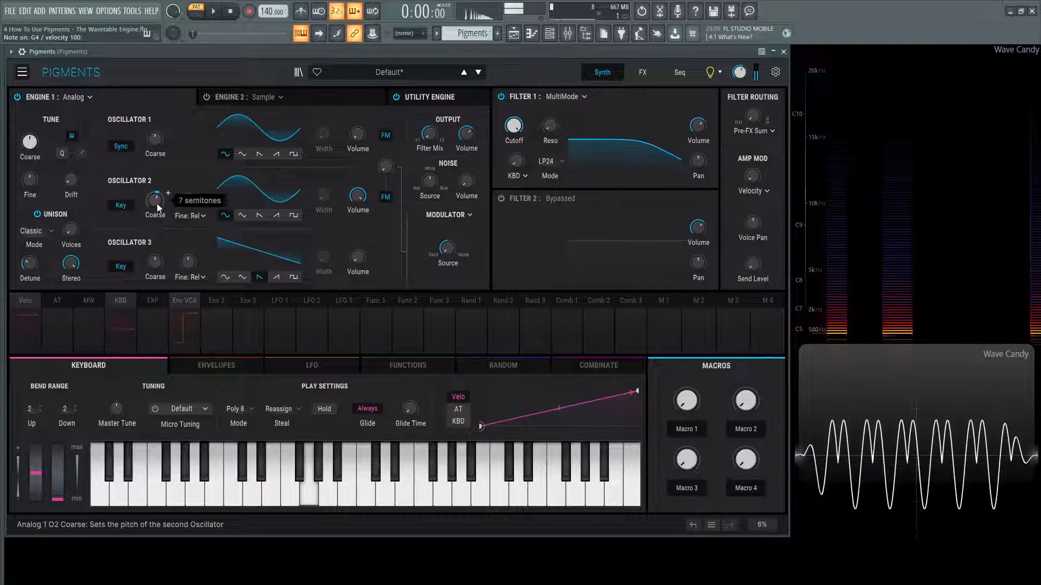
drag(155, 200, 155, 196)
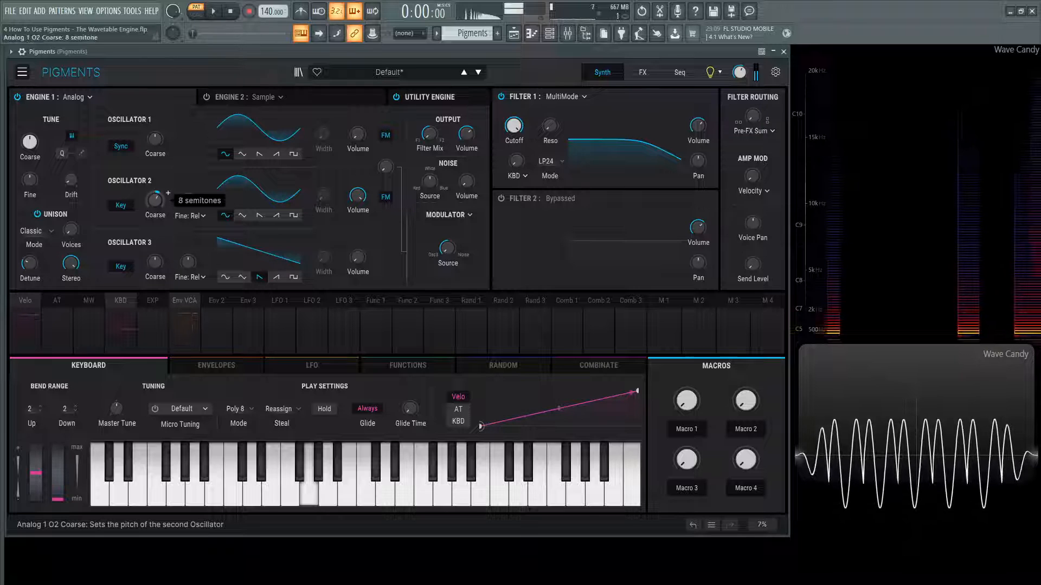
drag(155, 196, 155, 178)
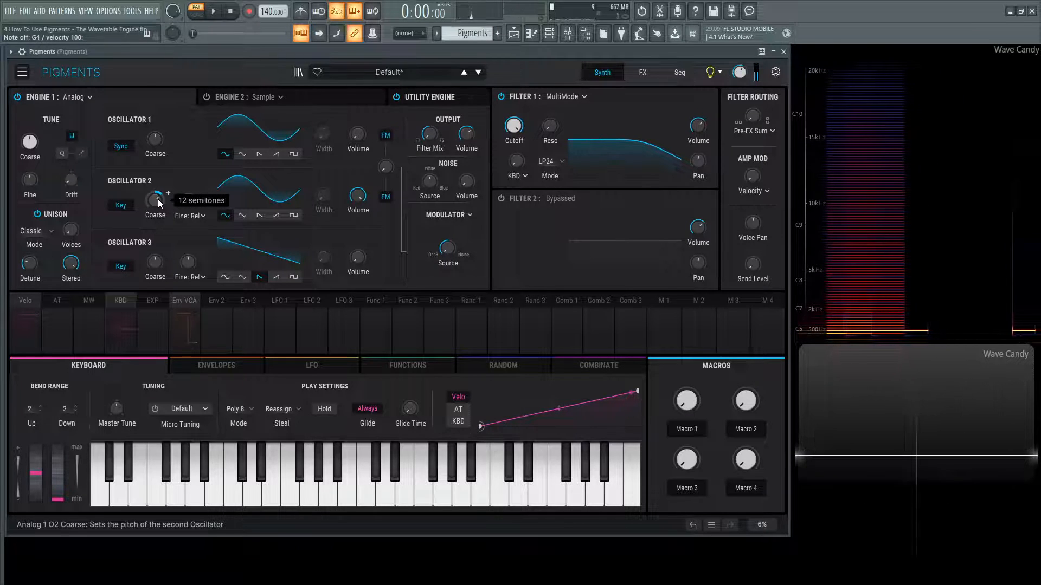
drag(155, 197, 155, 209)
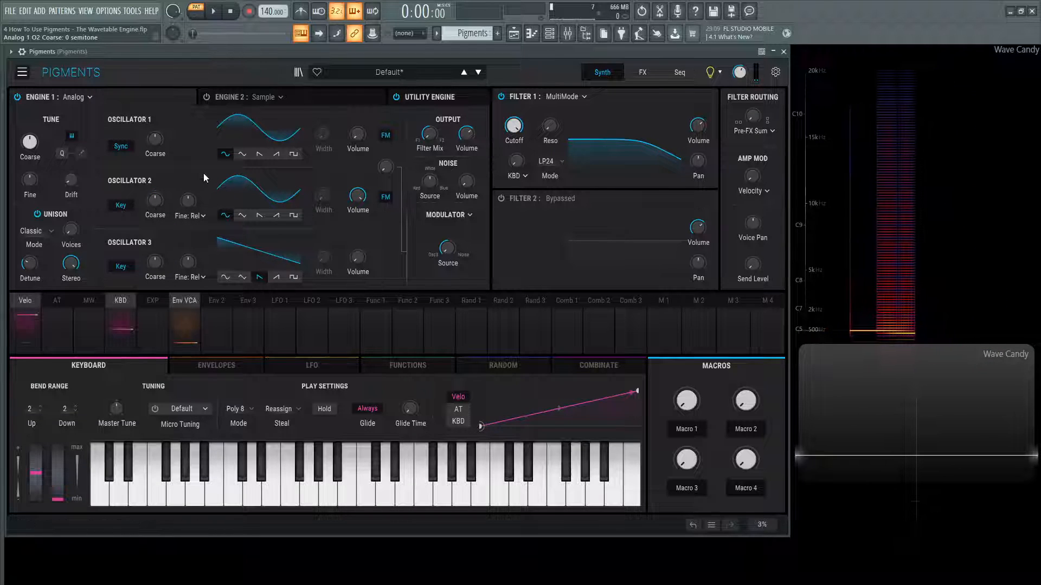
mouse_move(199, 172)
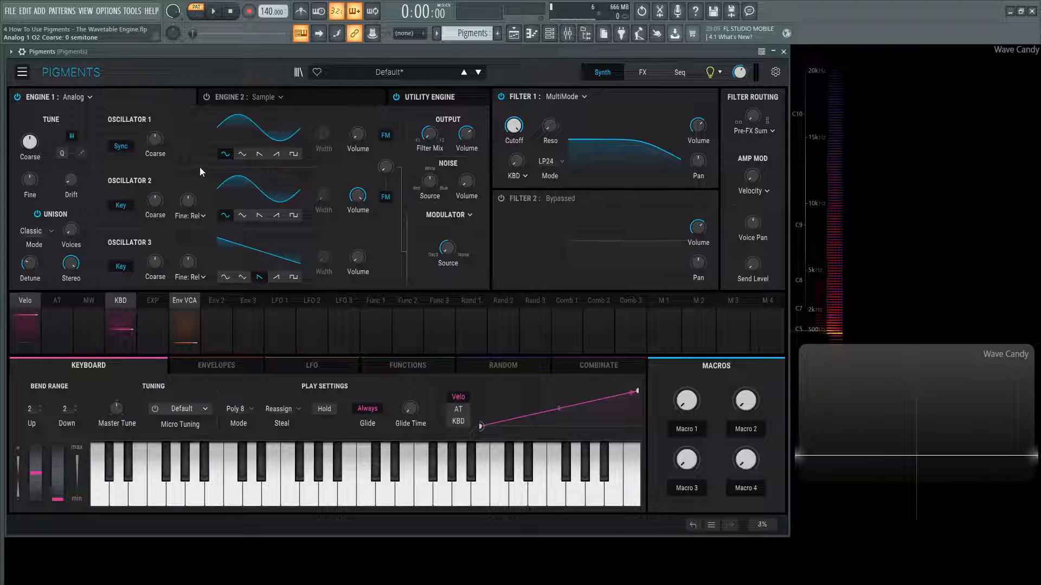
mouse_move(120, 147)
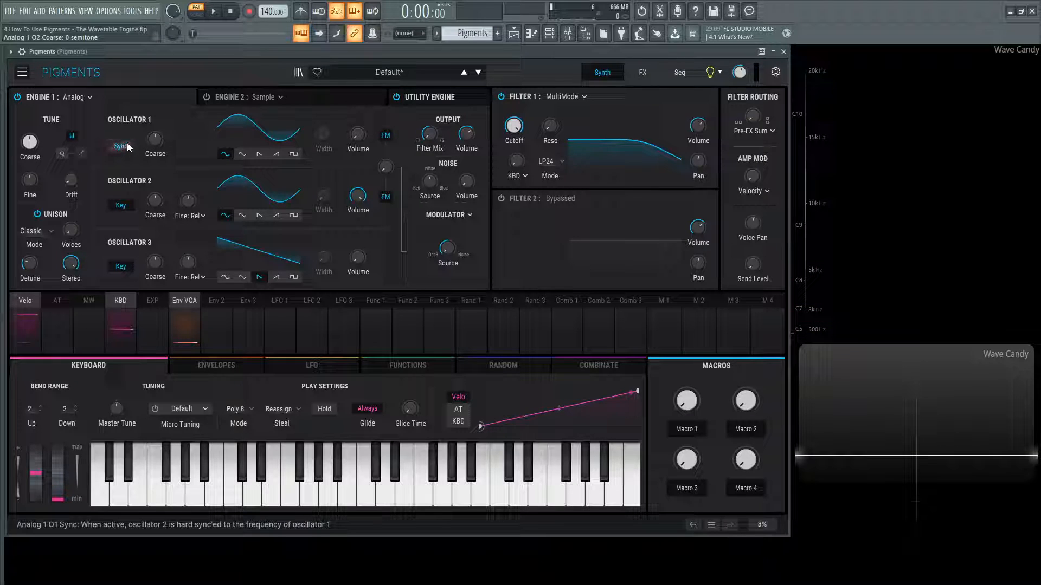
click(79, 97)
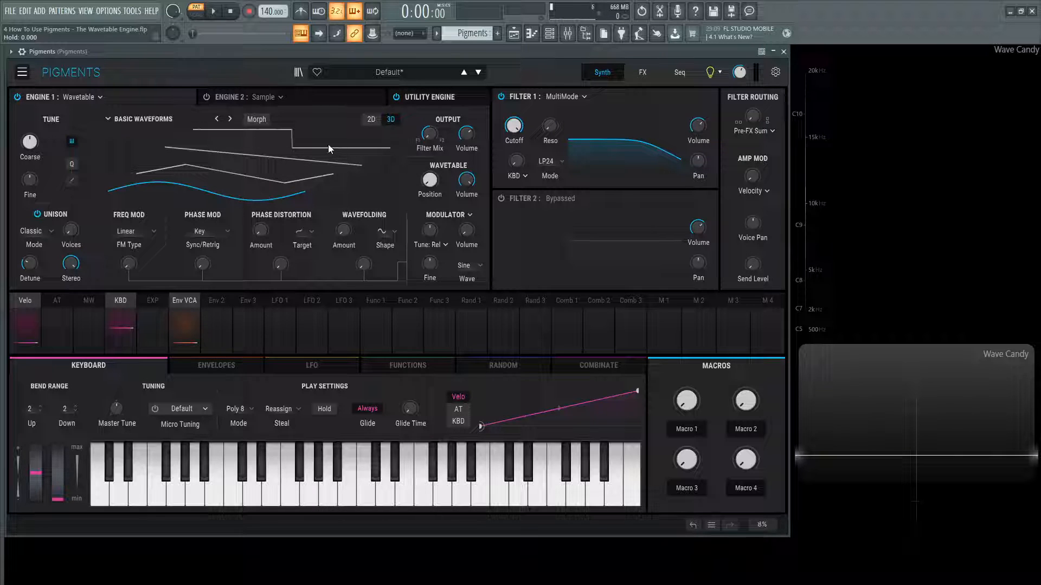
click(391, 119)
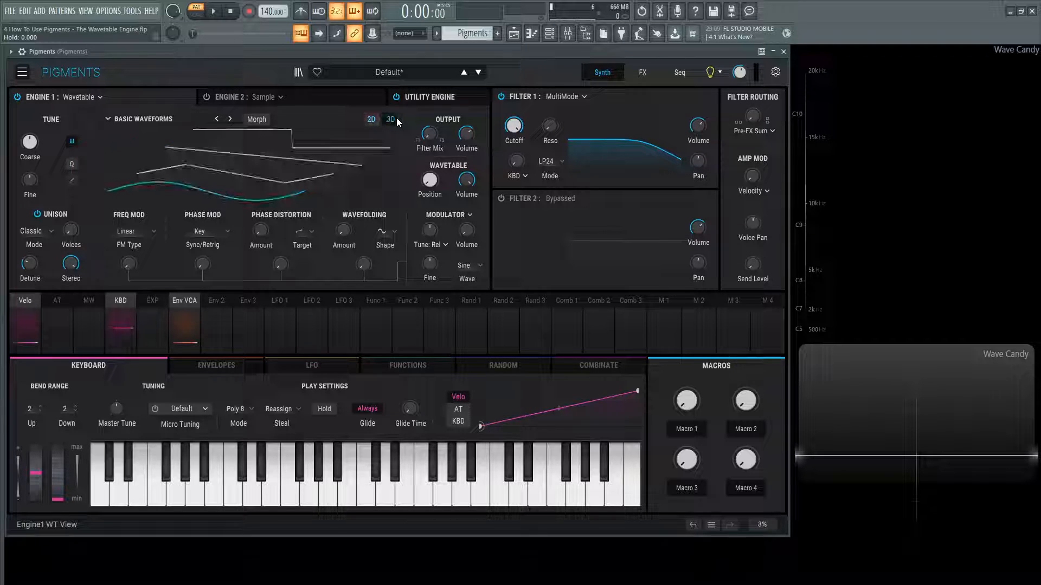
click(371, 120)
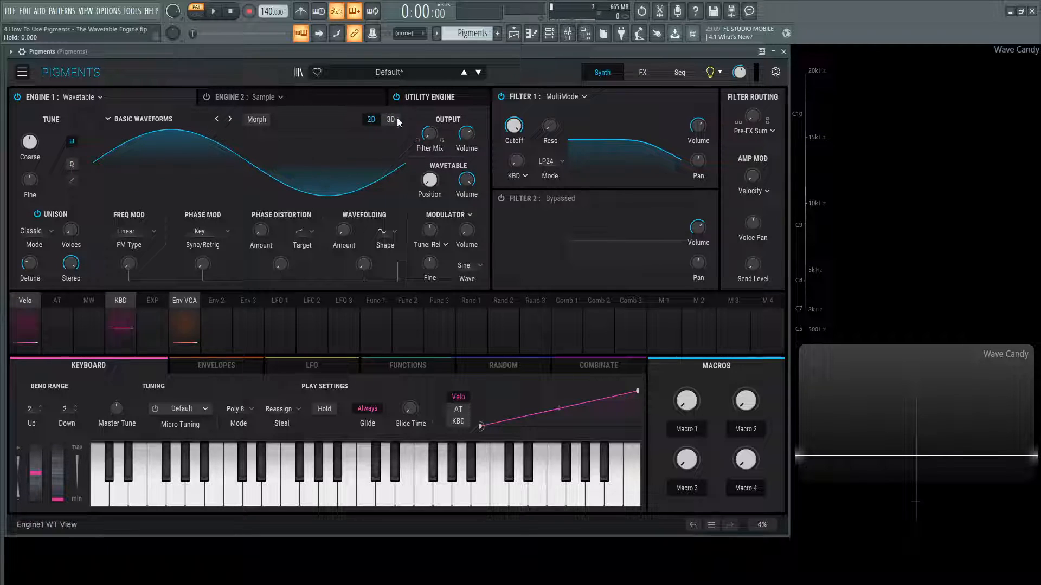
click(391, 120)
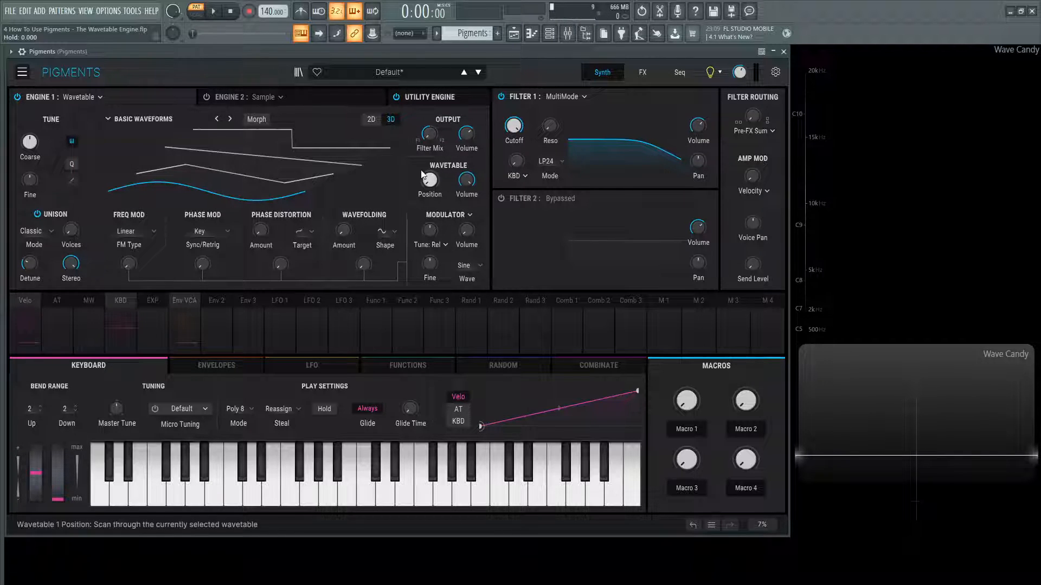
drag(429, 180, 429, 169)
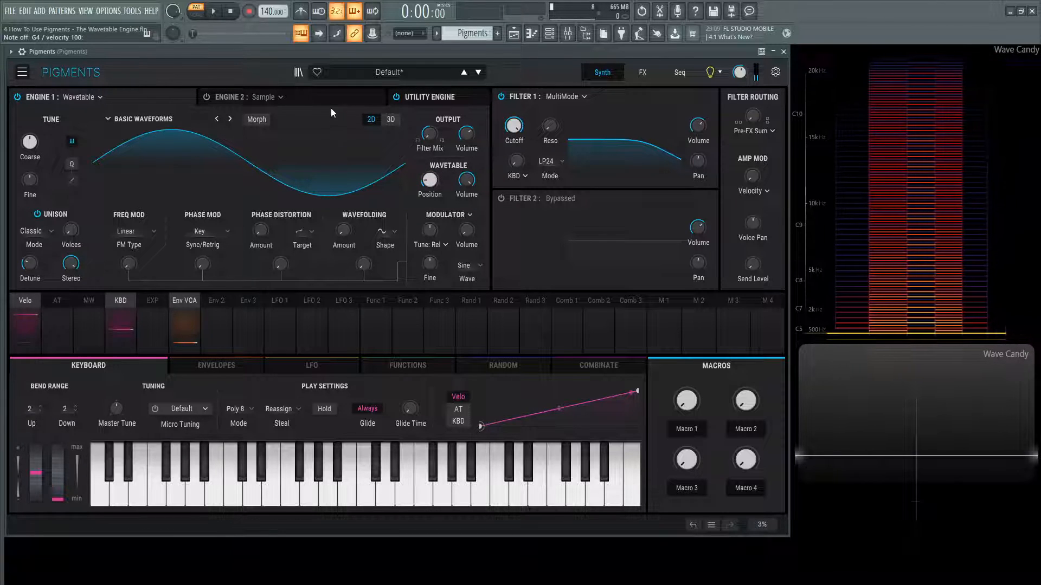
Enable Morph, sweep Wavetable Position from 0 to about 0.93, then show the 3D frame stack
click(390, 120)
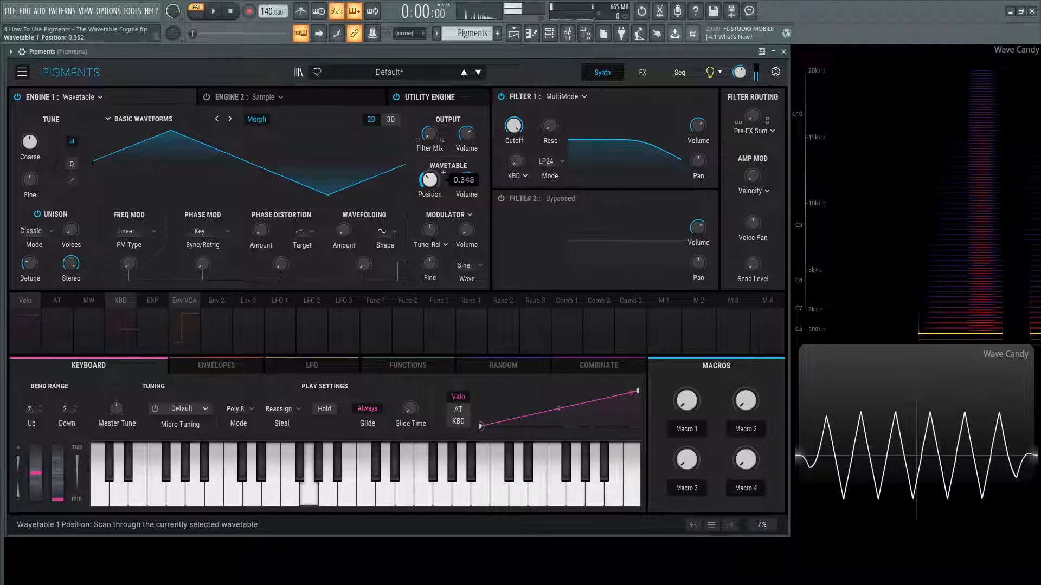
drag(429, 179, 429, 169)
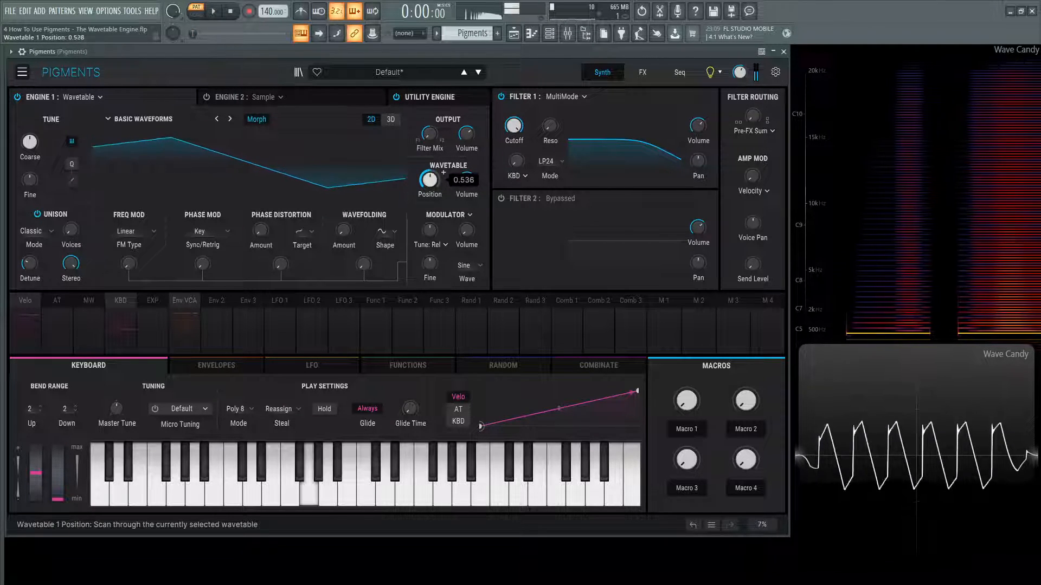
drag(429, 179, 429, 169)
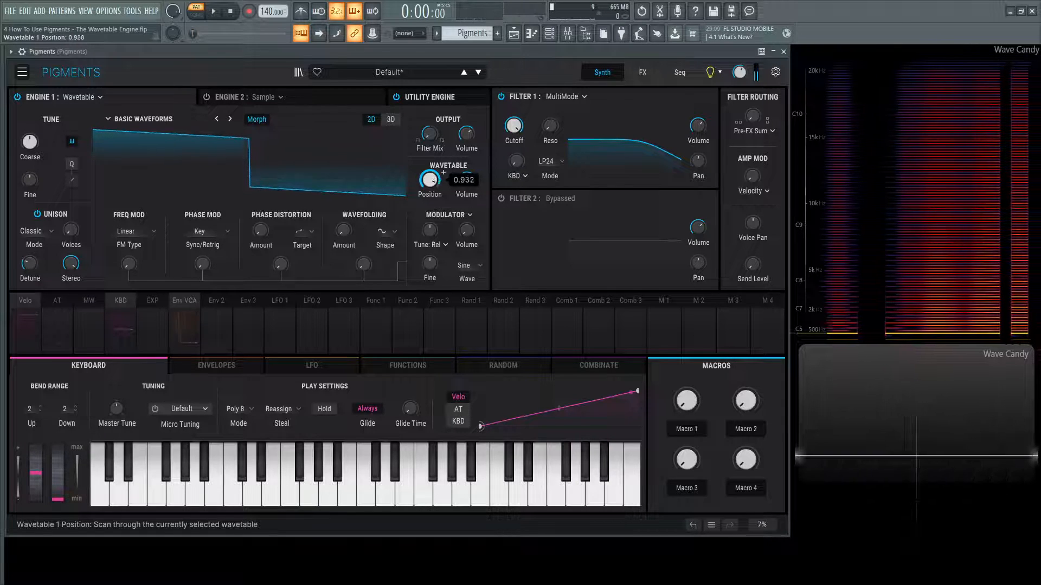
drag(429, 179, 430, 166)
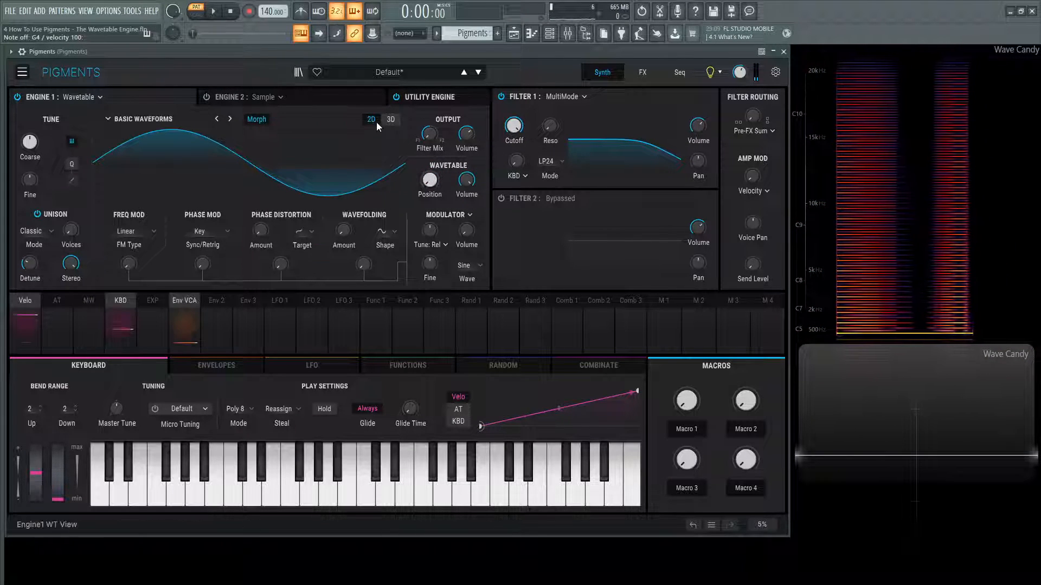
click(391, 119)
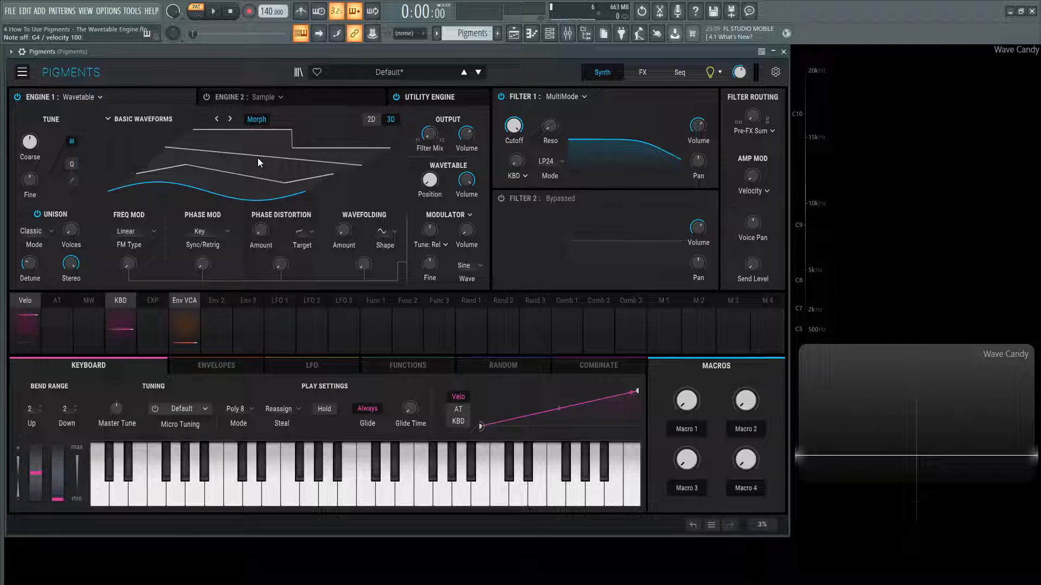
Audition Additive Twin, load Additive Int 4 from Building Waves, and scan its position up and back
click(143, 119)
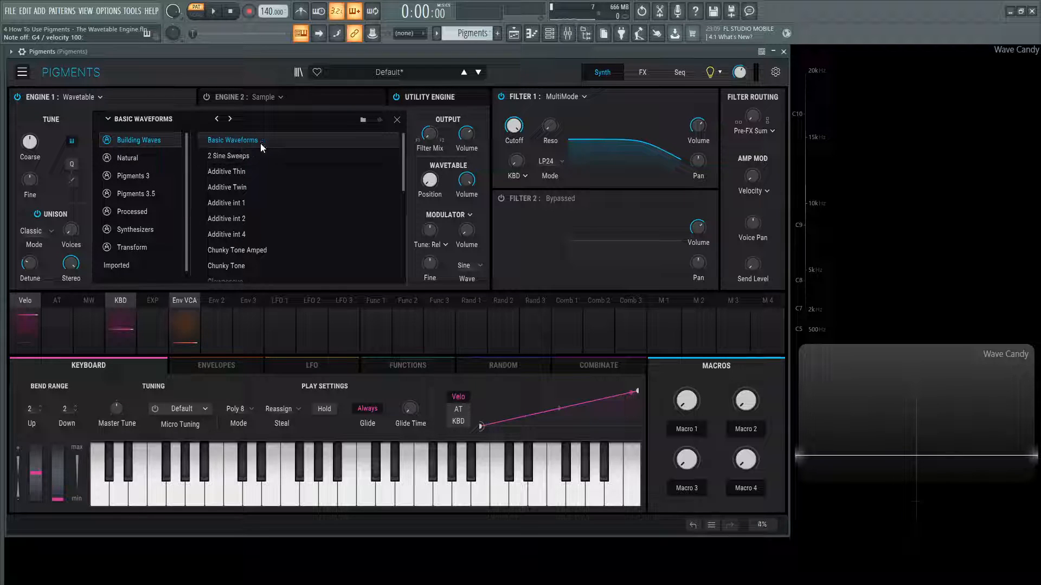
click(227, 155)
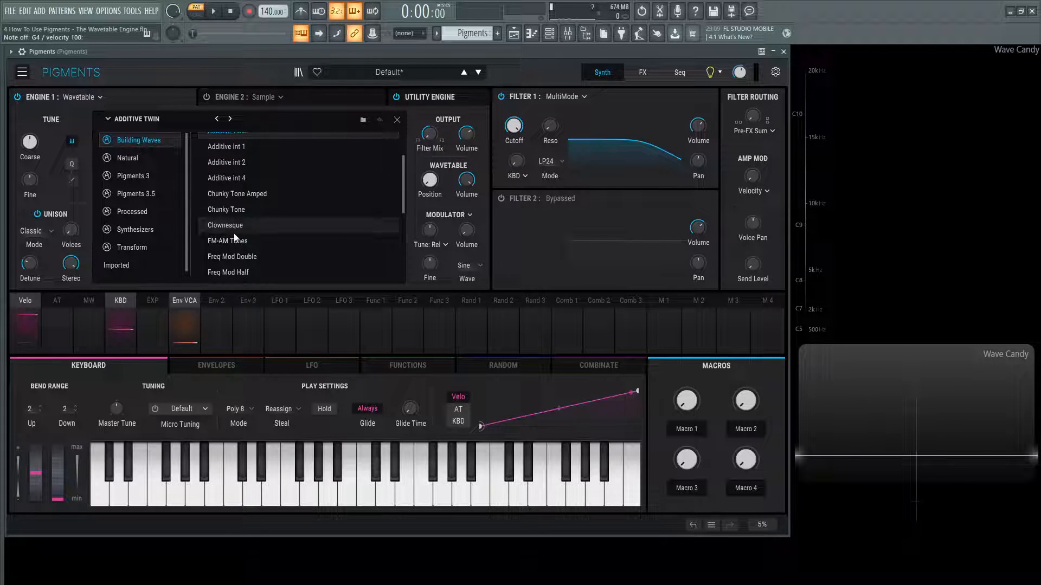
mouse_move(307, 196)
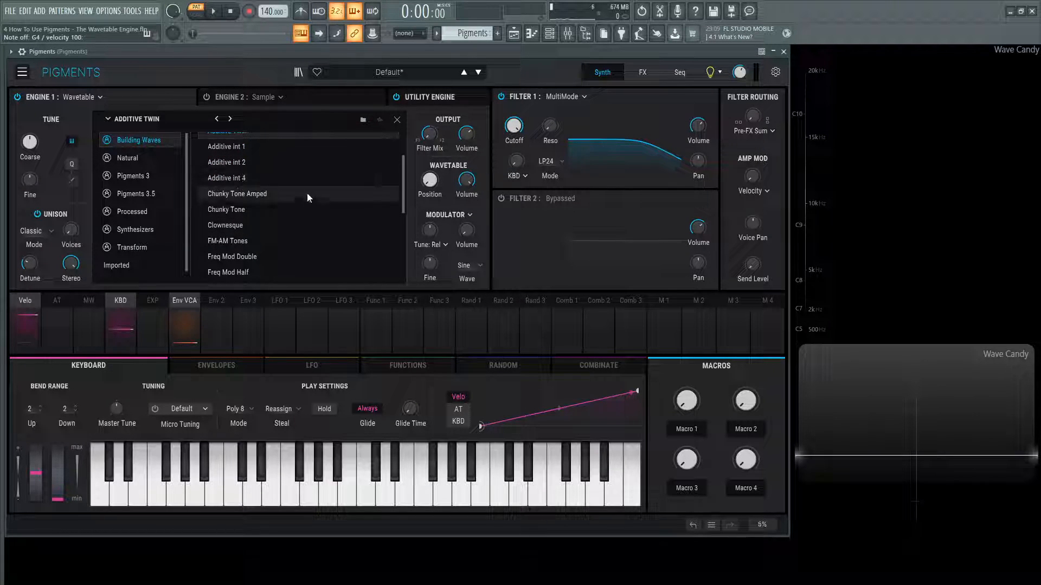
click(225, 177)
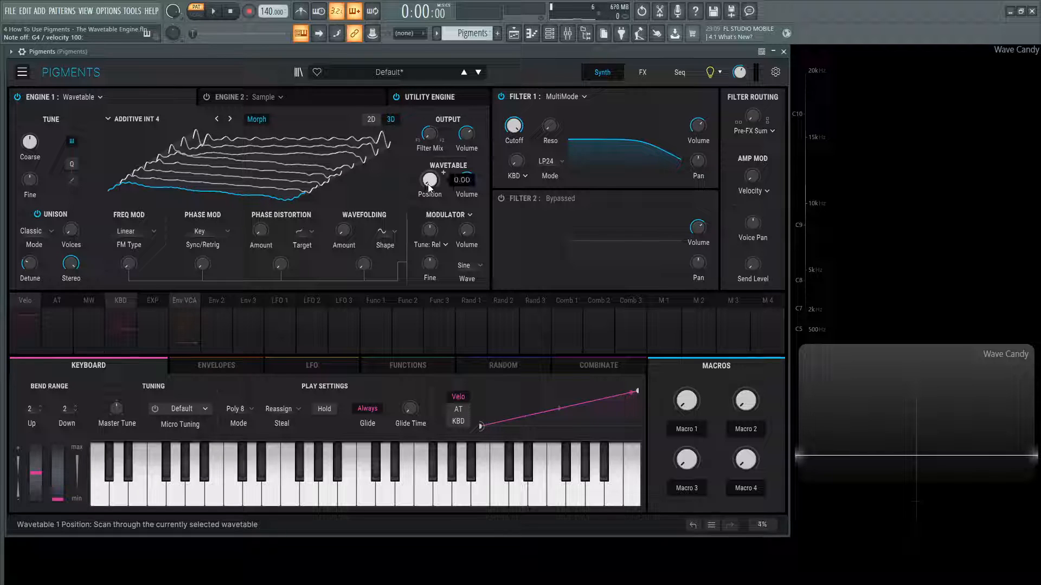
drag(429, 180, 429, 159)
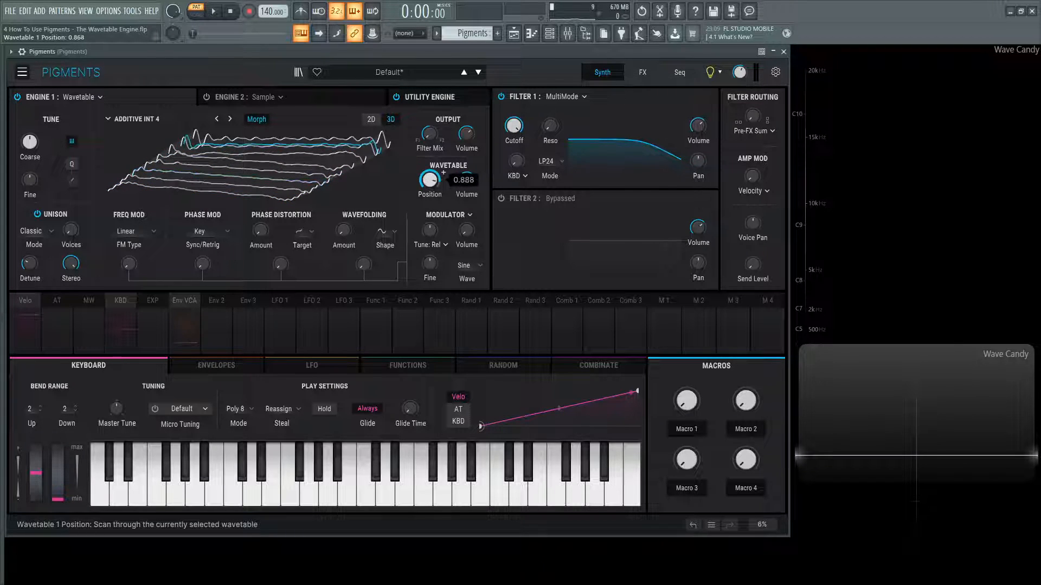
drag(429, 180, 429, 193)
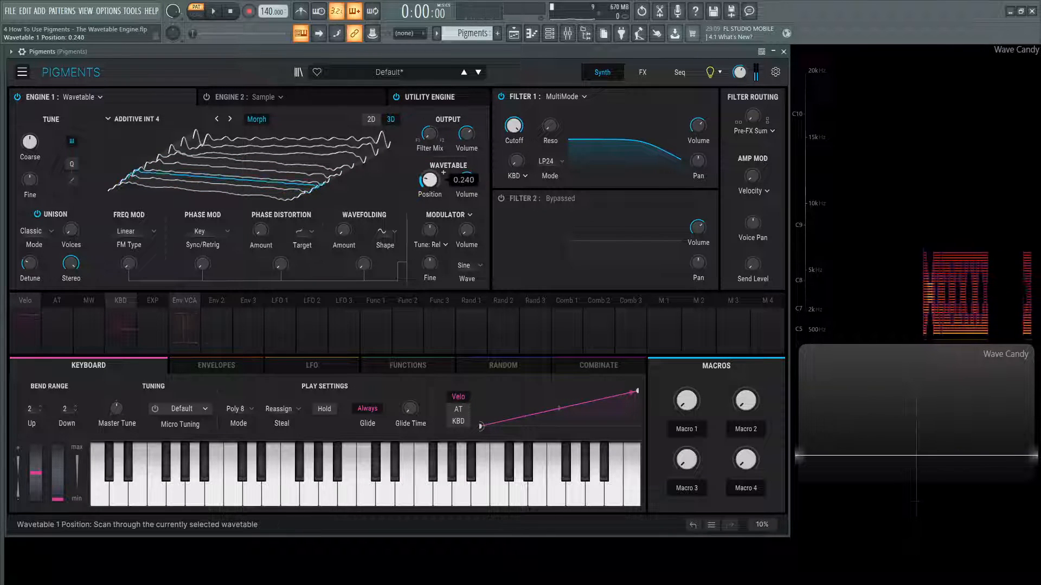
Route LFO 1 to Engine 1's wavetable position with an amount of 0.35
click(311, 365)
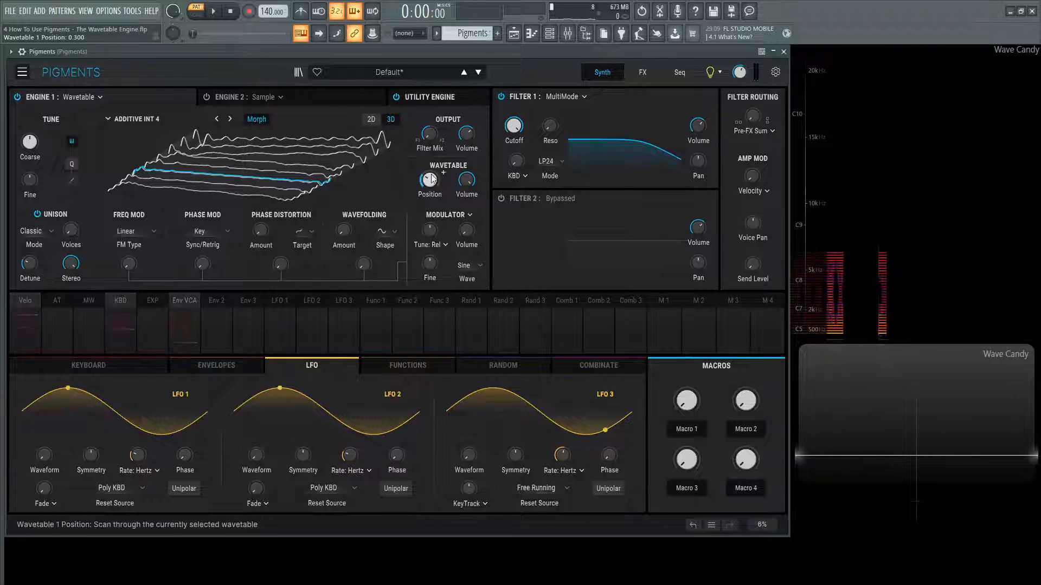
click(429, 181)
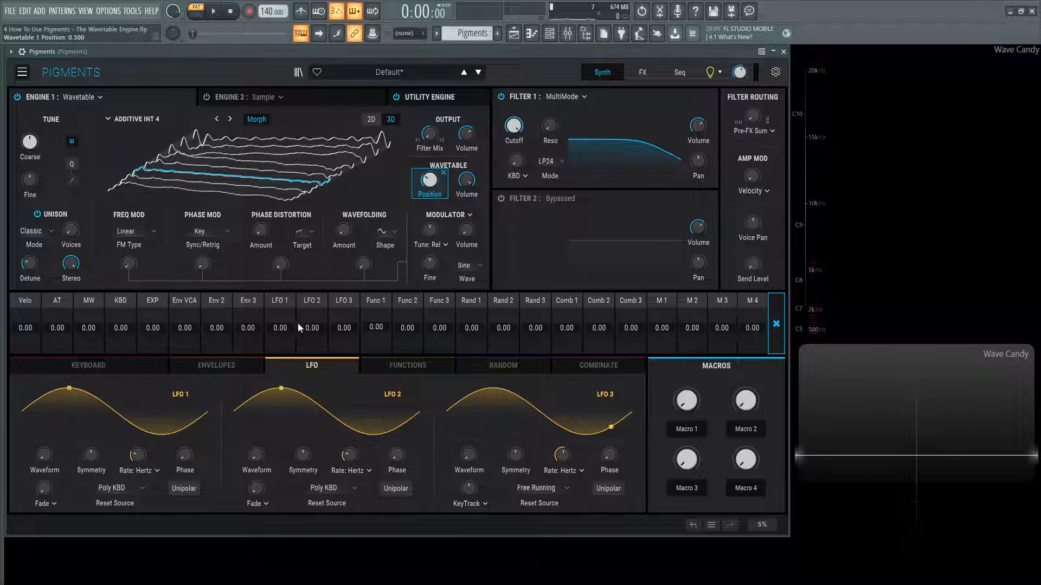
click(278, 322)
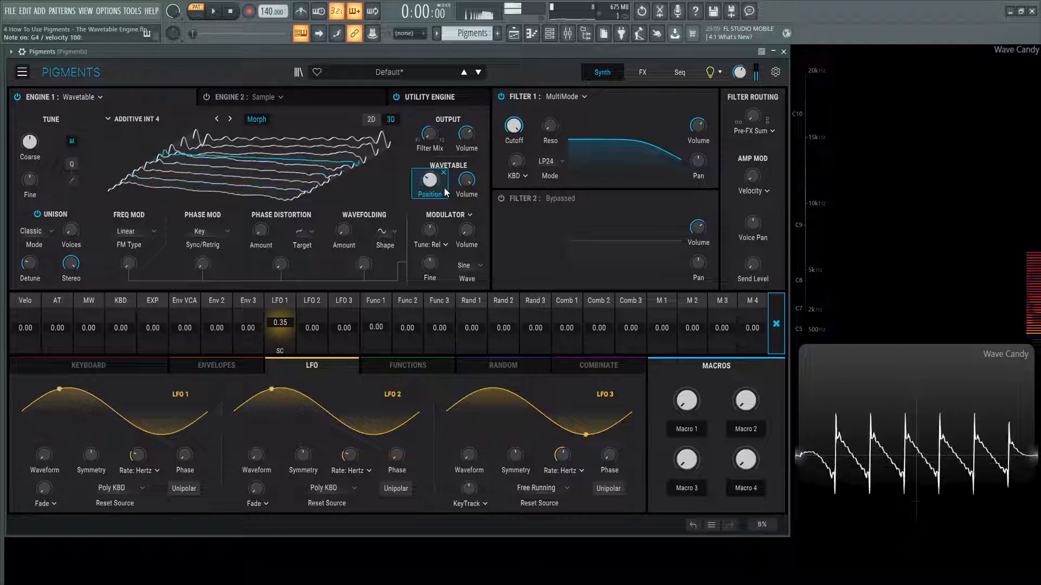
click(371, 119)
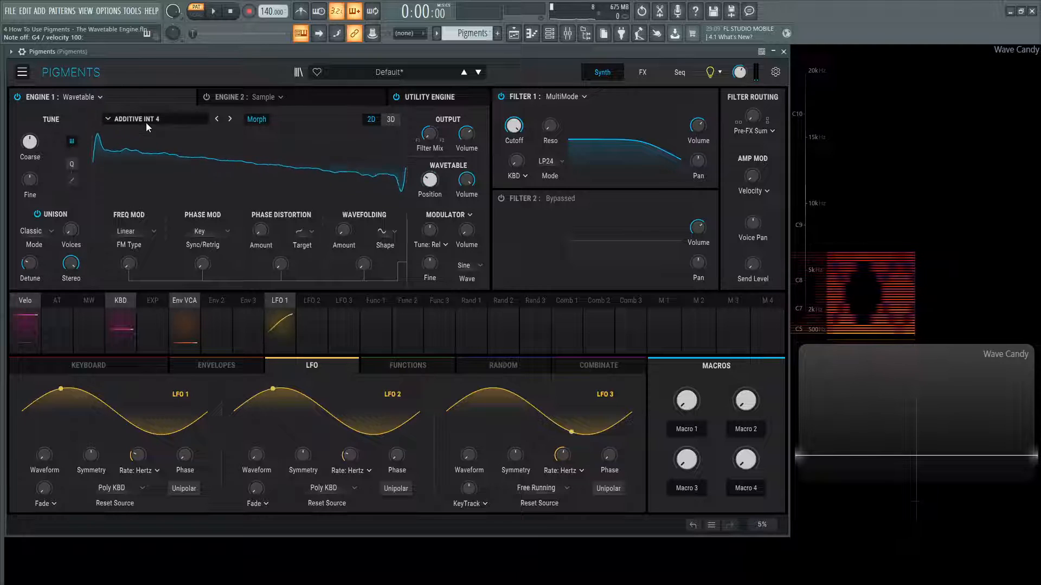
Load Natural > Dusty Guitar, show it in 3D, and inspect the position modulation routing
click(140, 118)
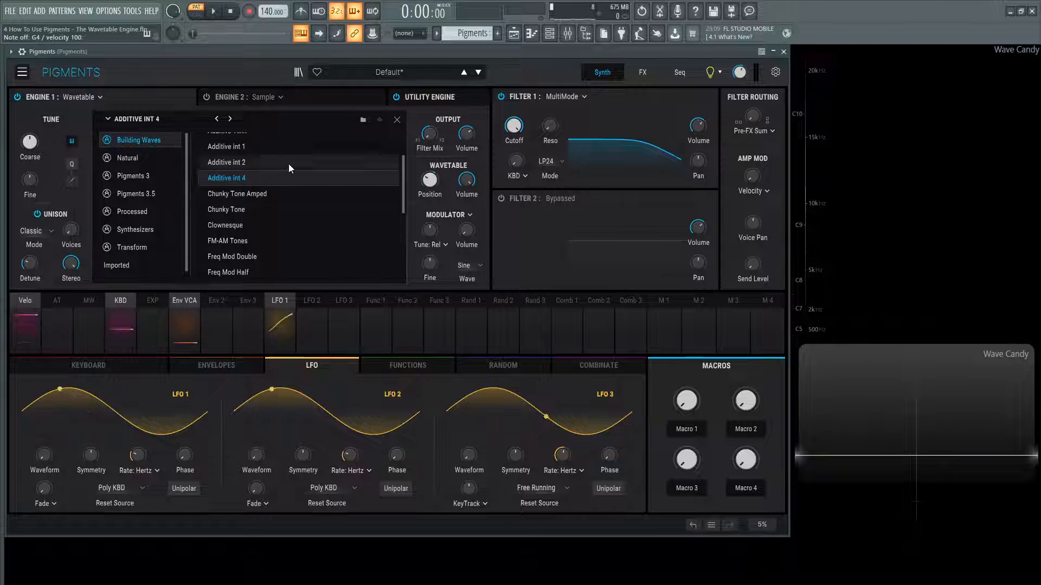
scroll(down, 3)
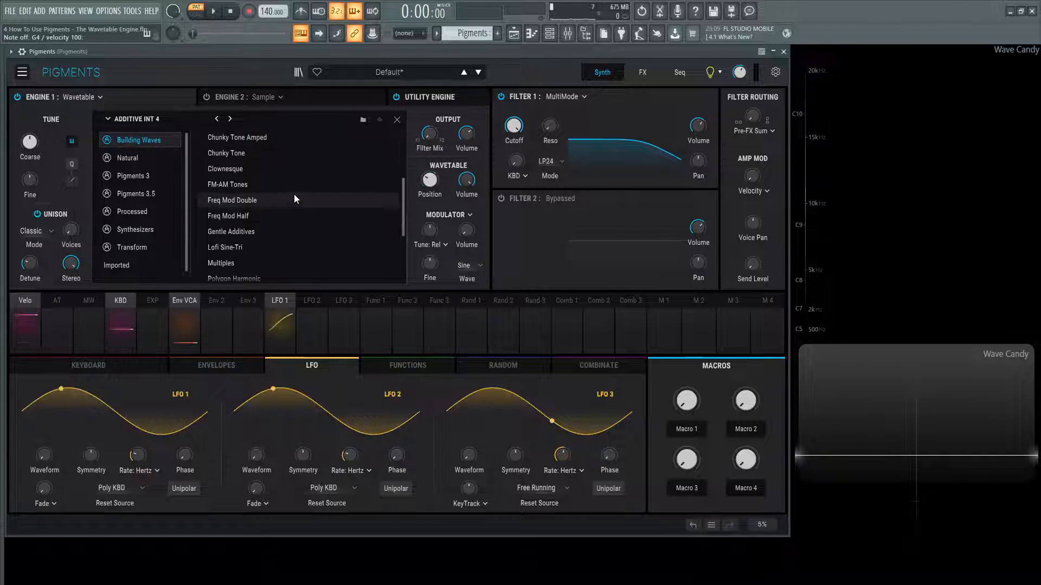
scroll(down, 3)
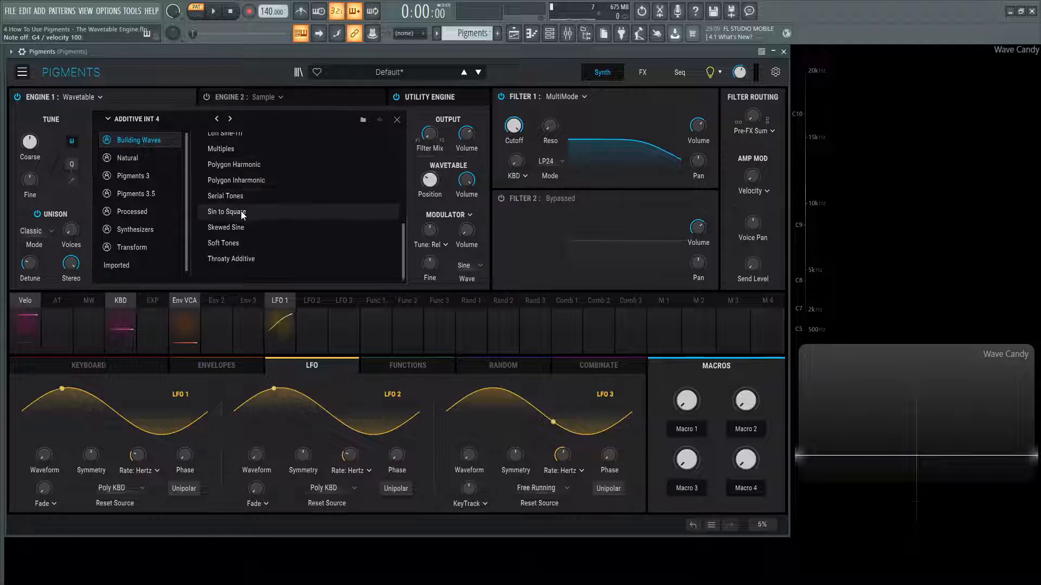
click(126, 157)
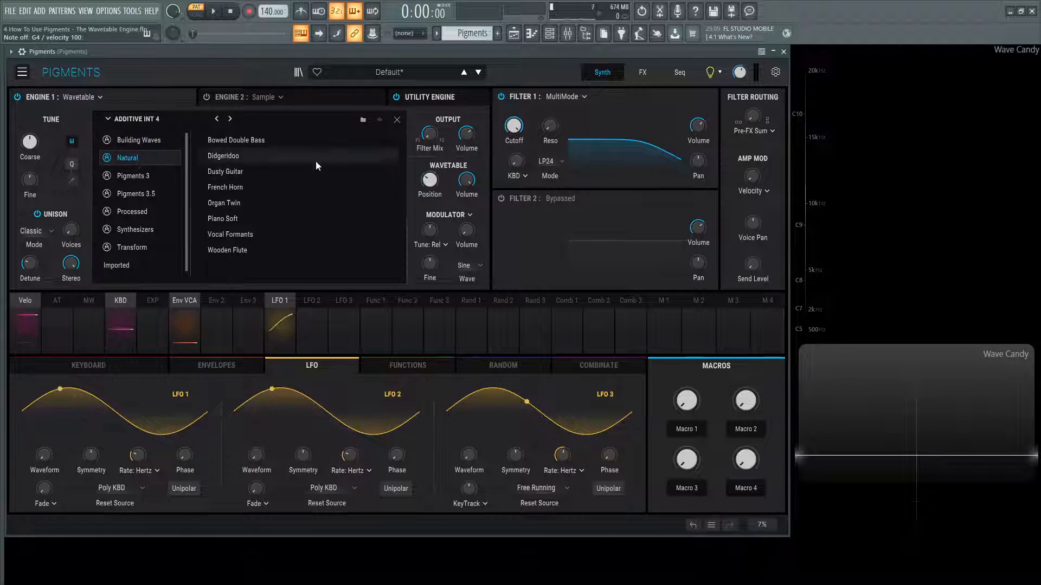
click(225, 171)
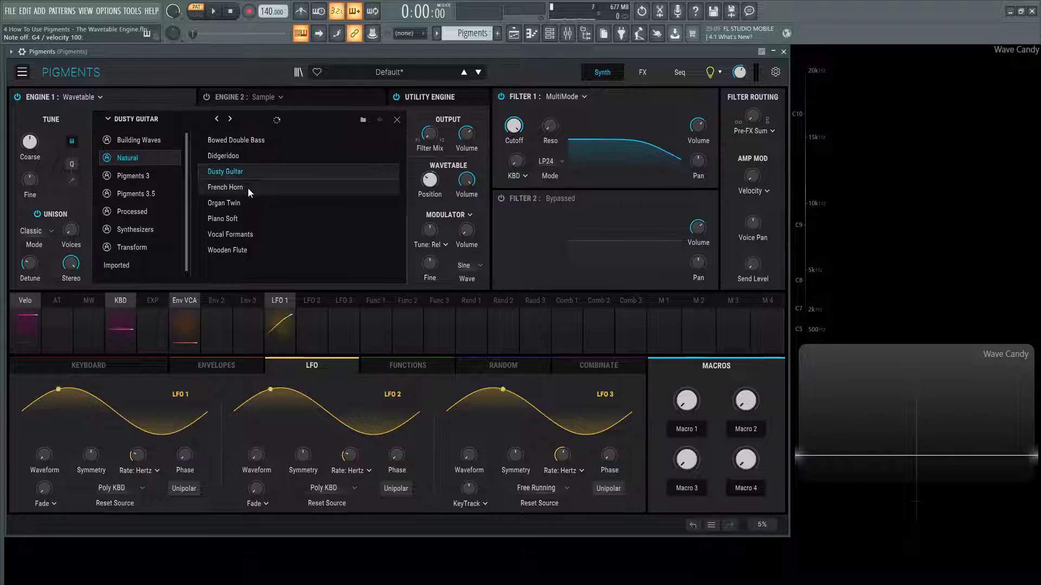
click(226, 172)
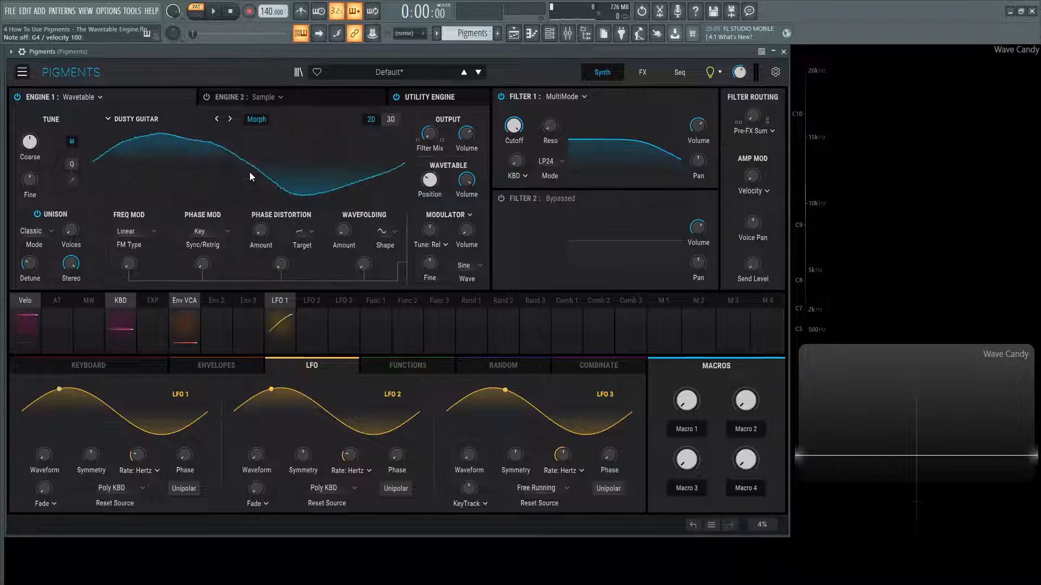
click(390, 120)
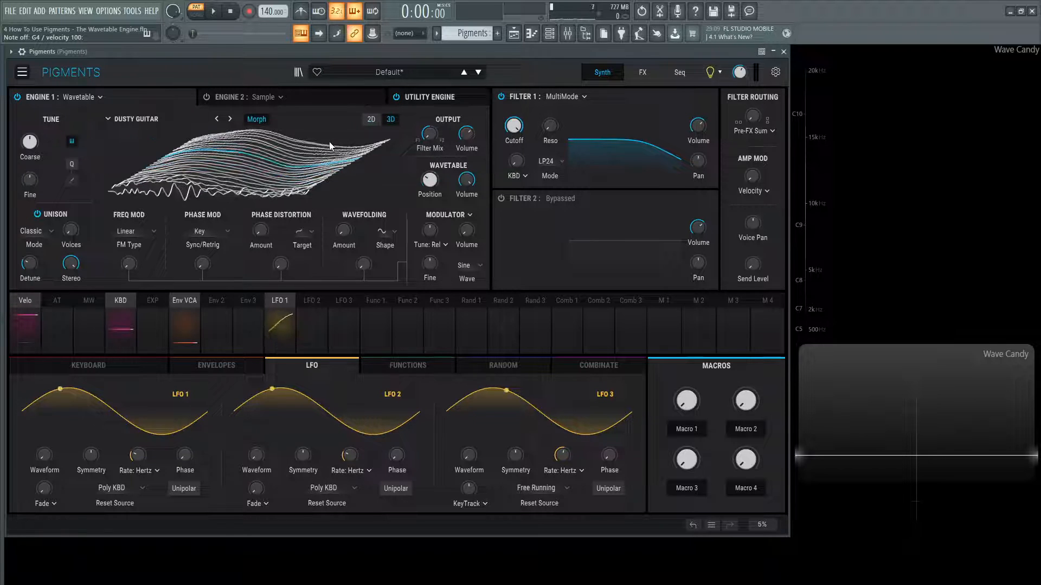
click(429, 180)
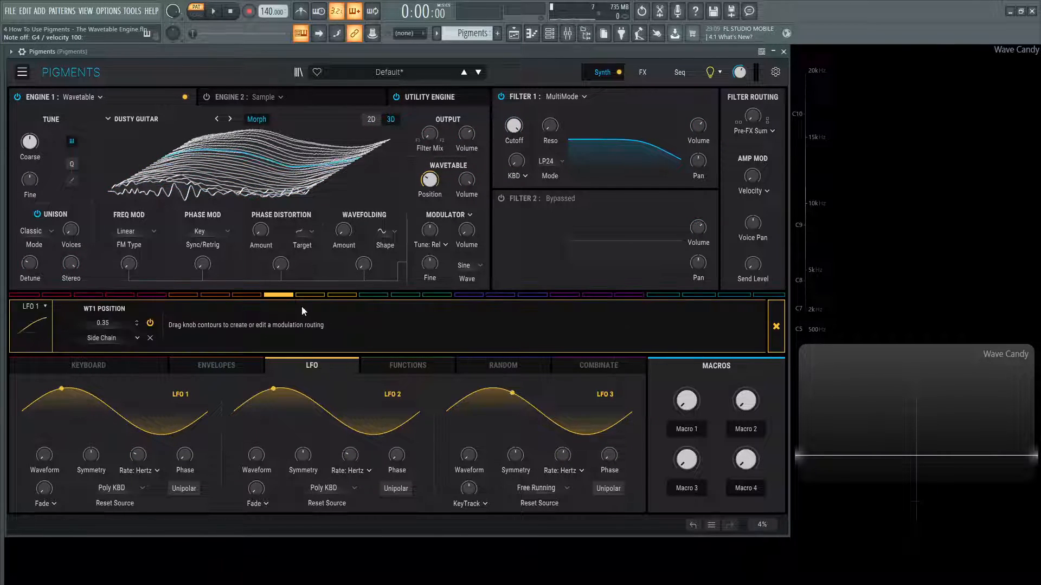
Close the modulation routing panel and reopen the wavetable browser on Pigments 3
click(775, 326)
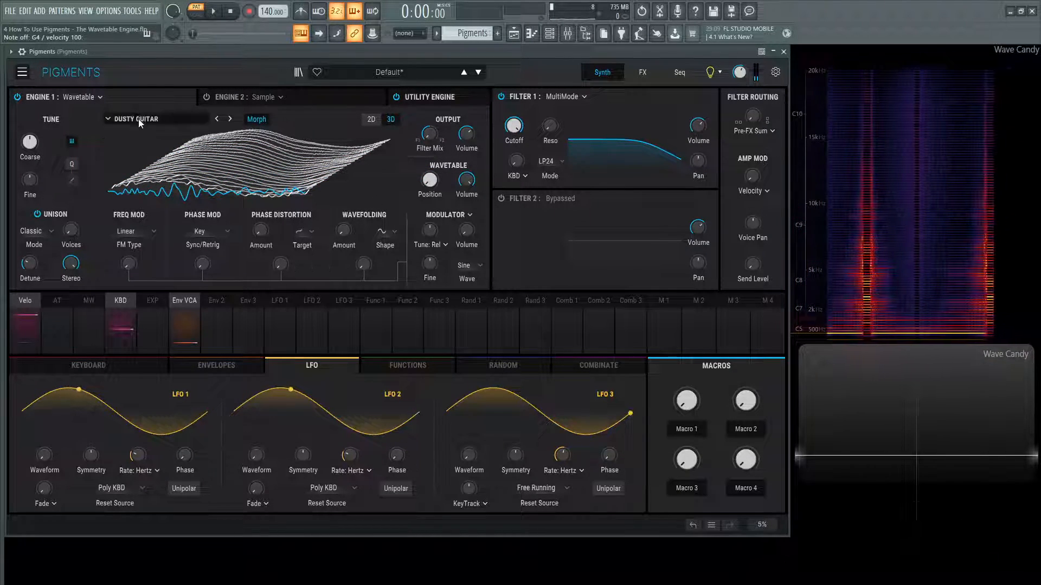
click(138, 120)
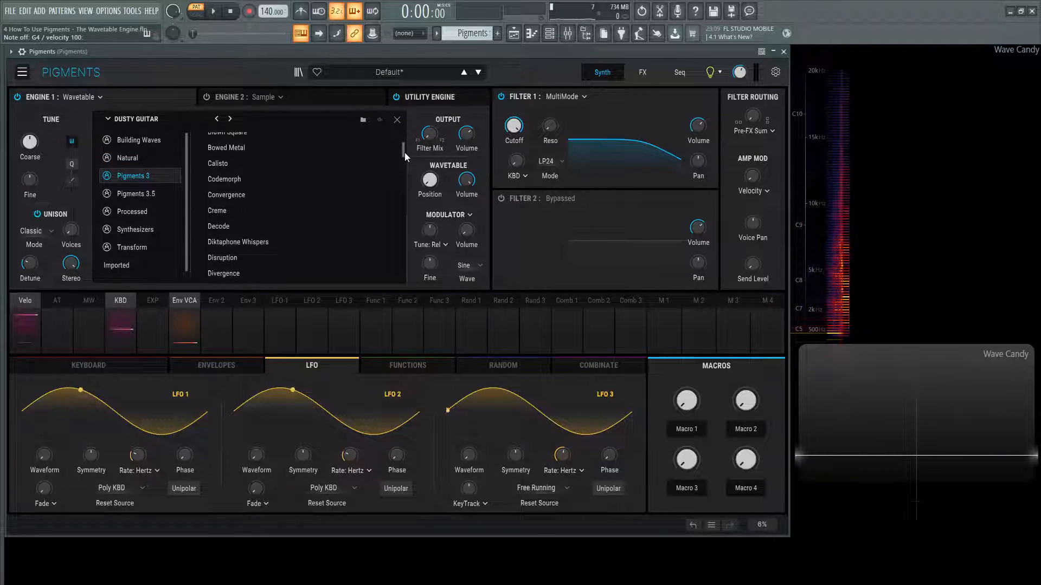
Select the Processed category's Disagio wavetable and load it, closing the browser
scroll(down, 3)
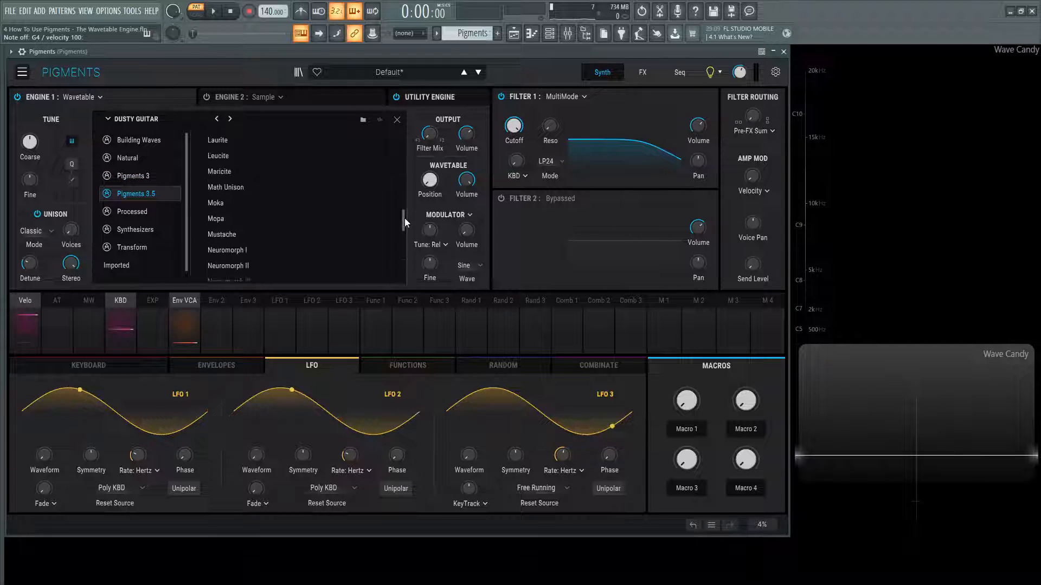
click(131, 212)
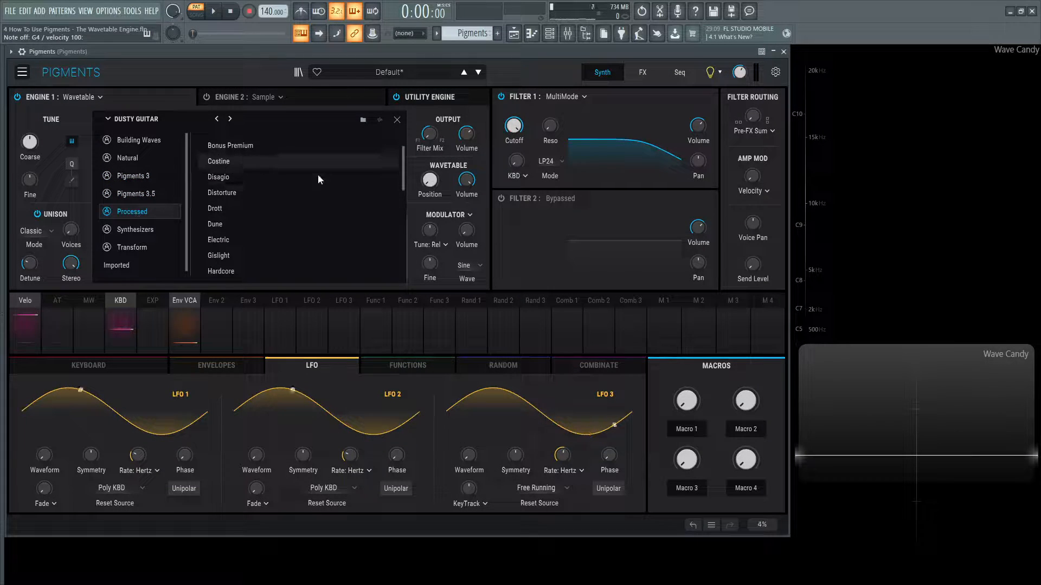
click(218, 177)
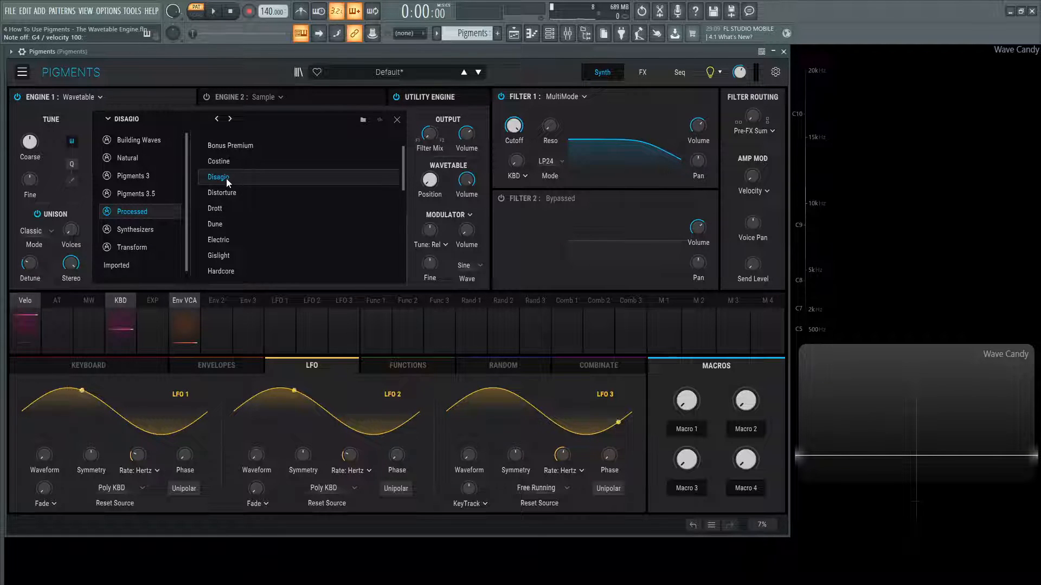
click(218, 176)
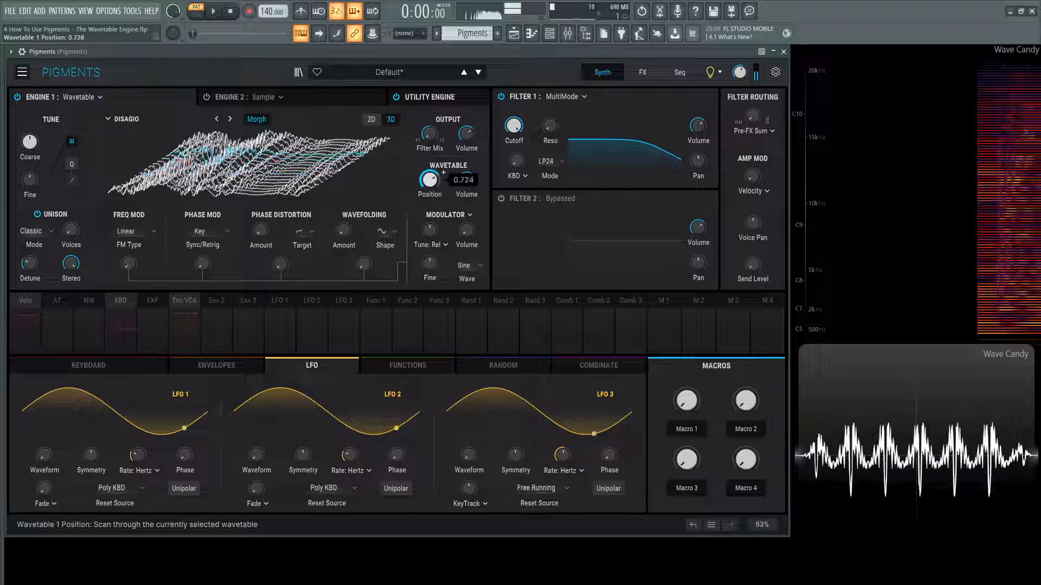
Sweep the Disagio wavetable position up and down, then reopen the wavetable browser
drag(429, 179, 429, 189)
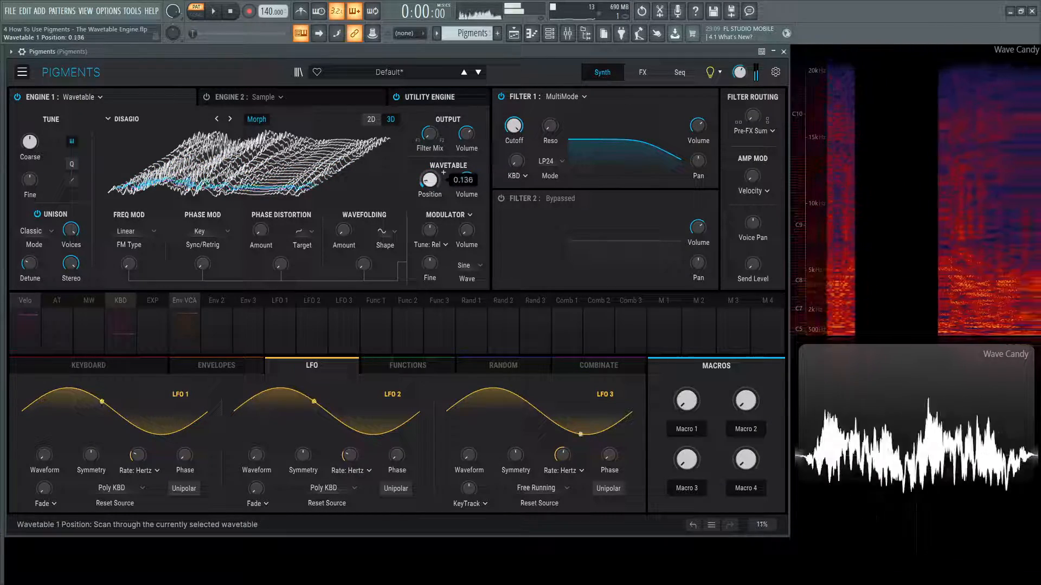
drag(429, 180, 430, 160)
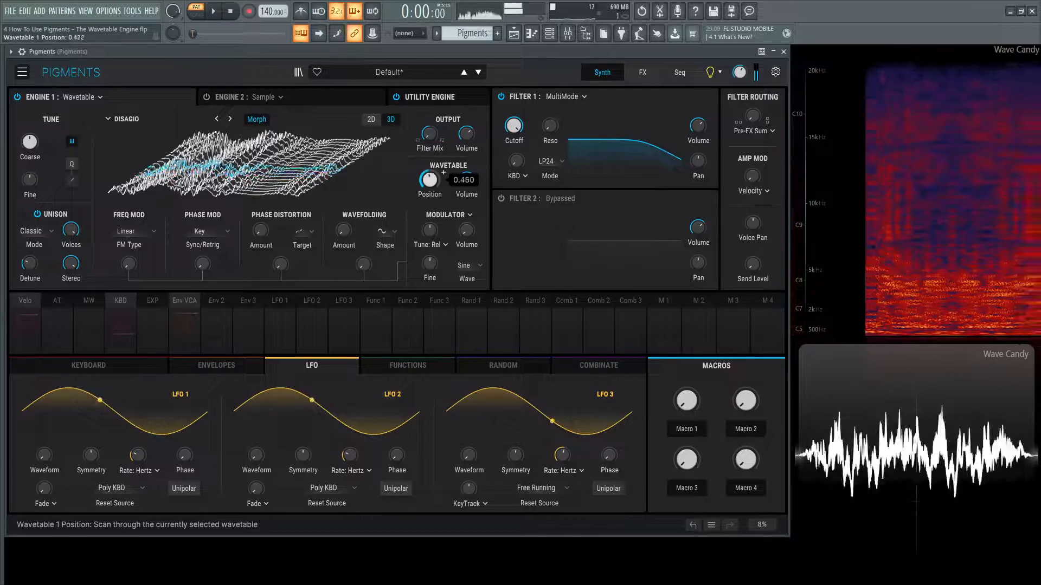
drag(430, 181, 429, 169)
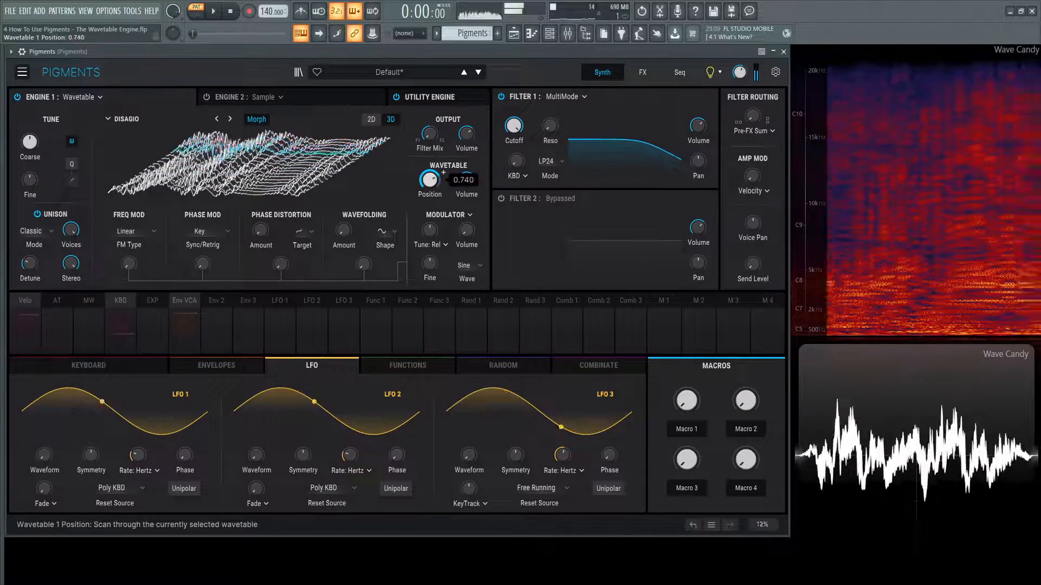
drag(429, 181, 430, 199)
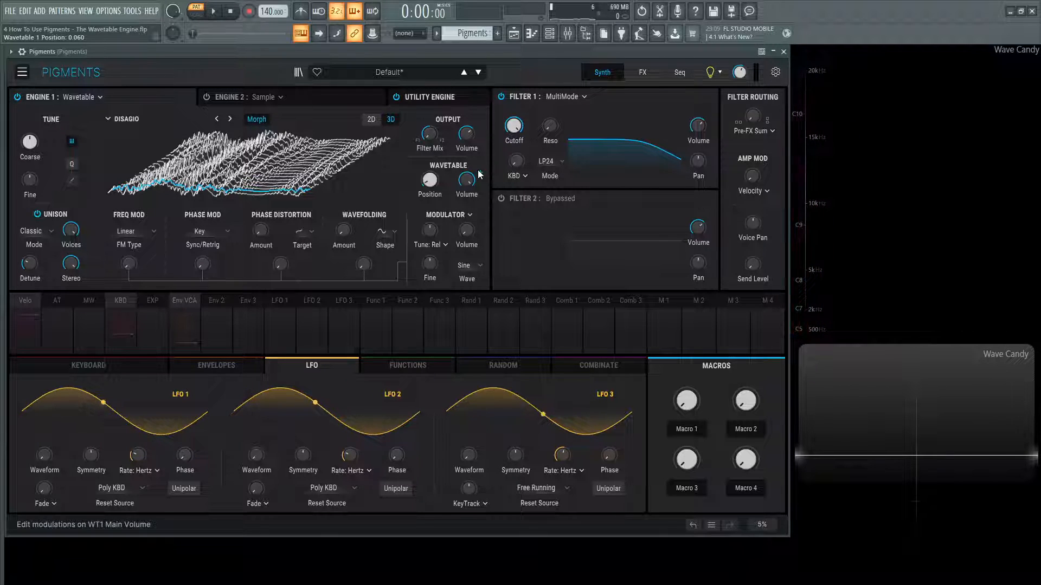
click(70, 230)
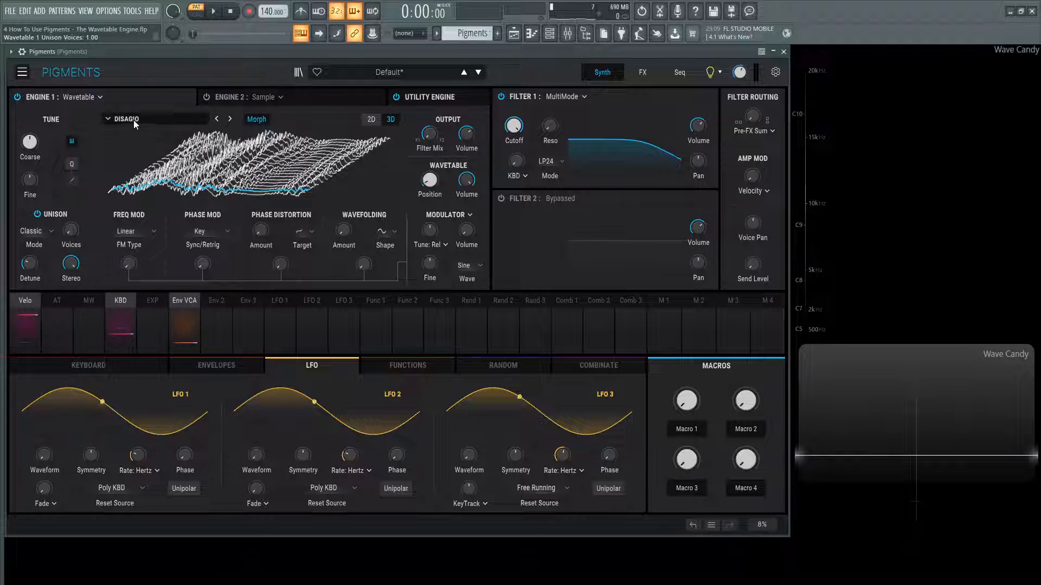
click(126, 119)
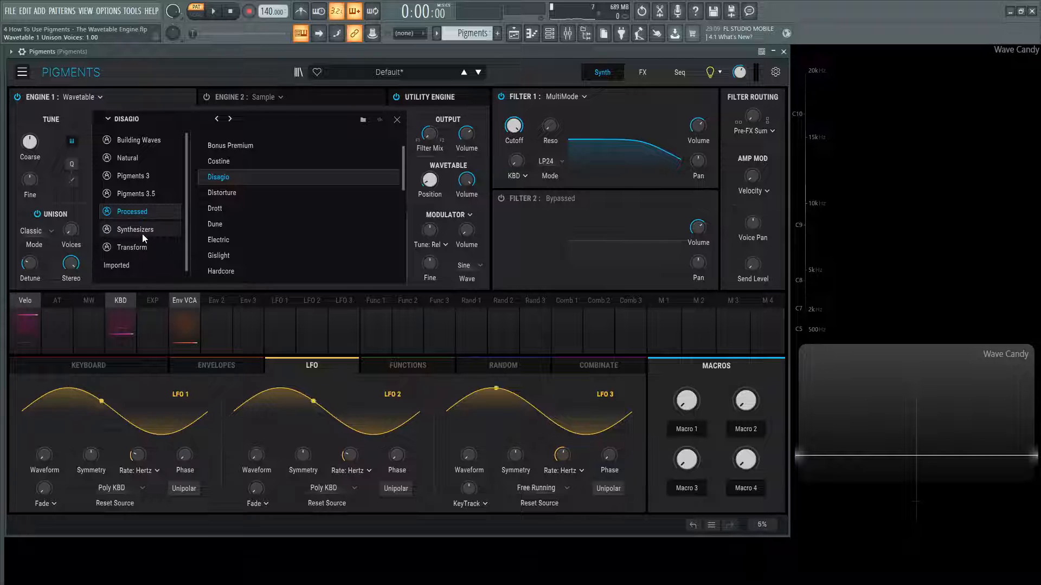
Load the Mini Waveforms wavetable from the Synthesizers category into Engine 1
click(135, 228)
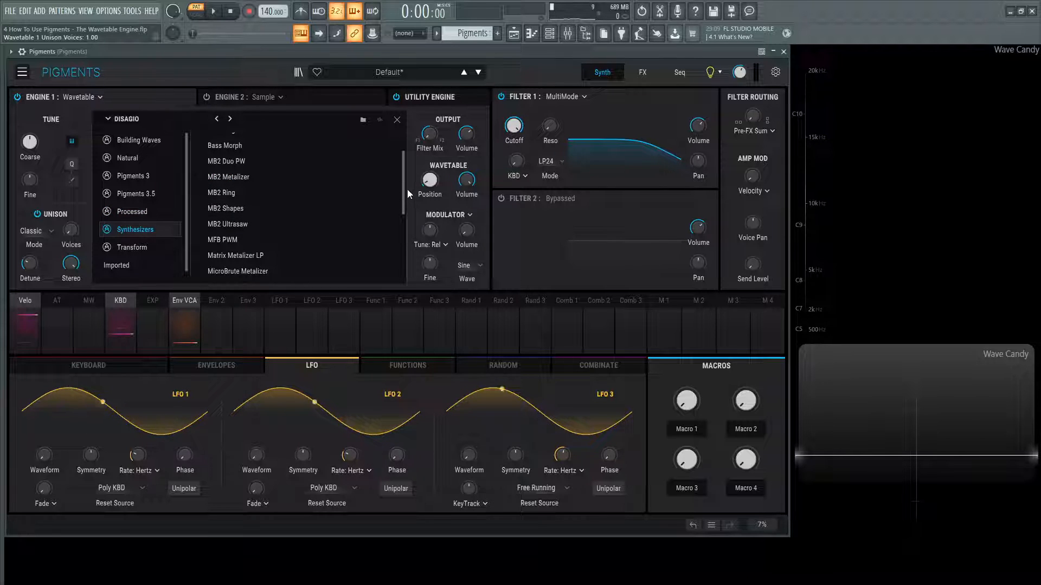
scroll(down, 3)
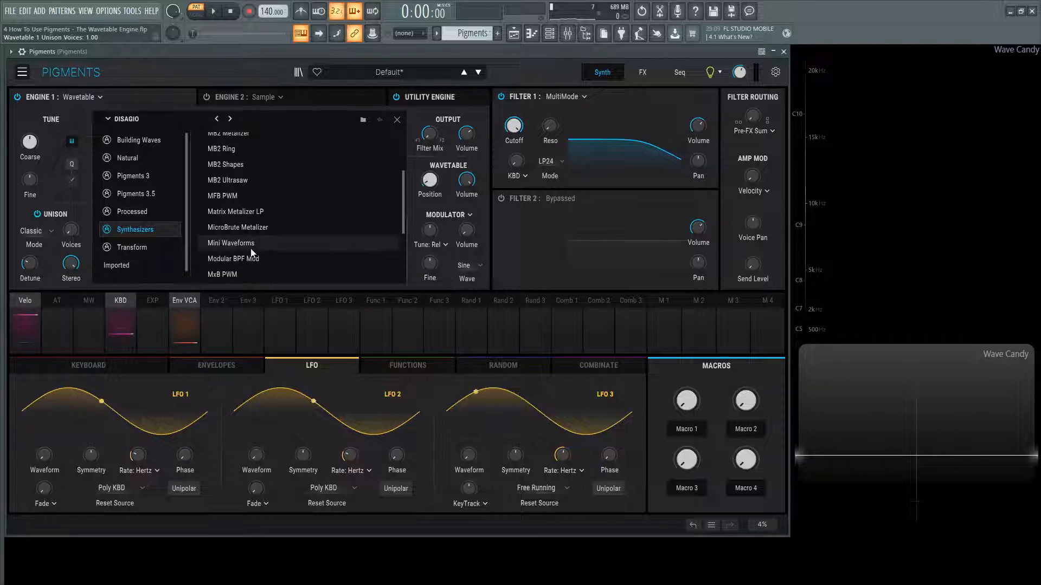
click(230, 243)
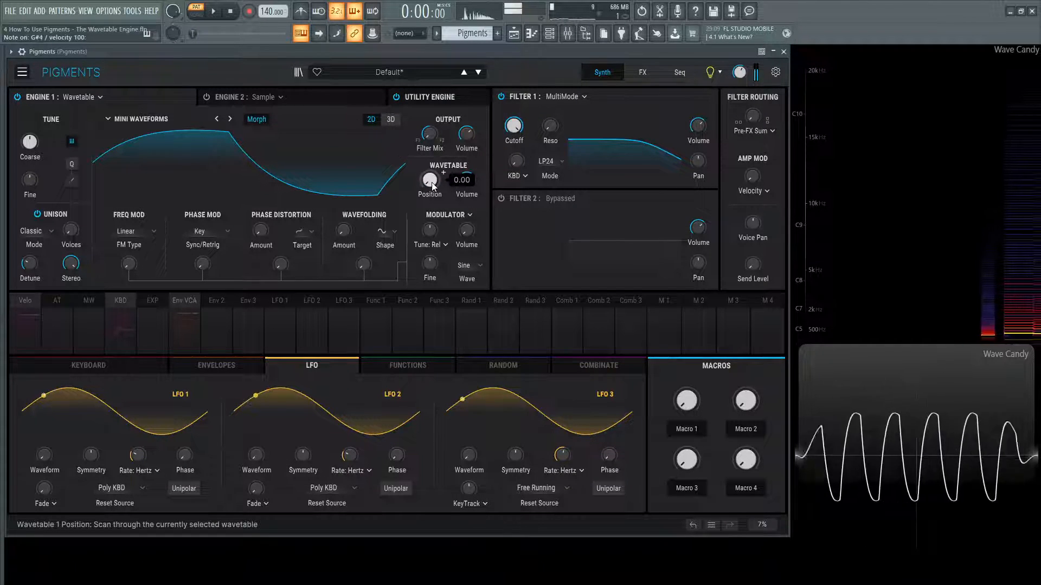
Sweep the Wavetable Position up and back to morph through Mini Waveforms' frames
drag(430, 179, 429, 159)
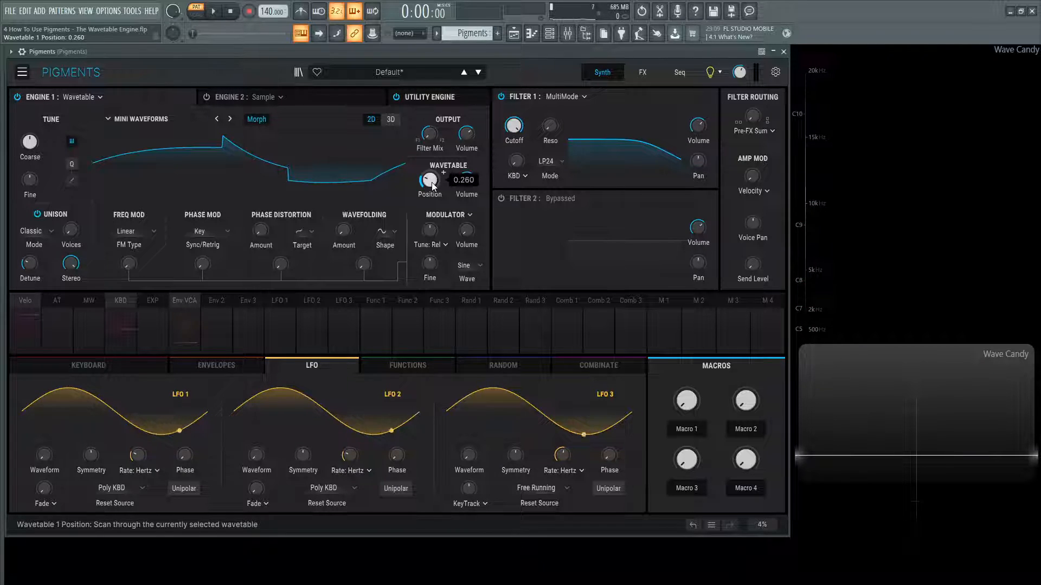
drag(429, 180, 431, 169)
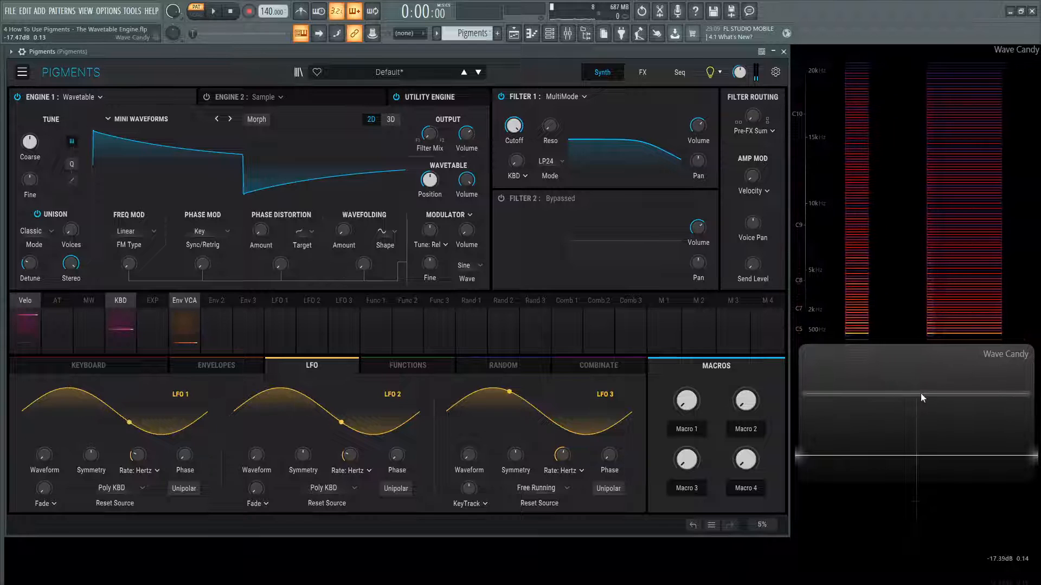
mouse_move(744, 400)
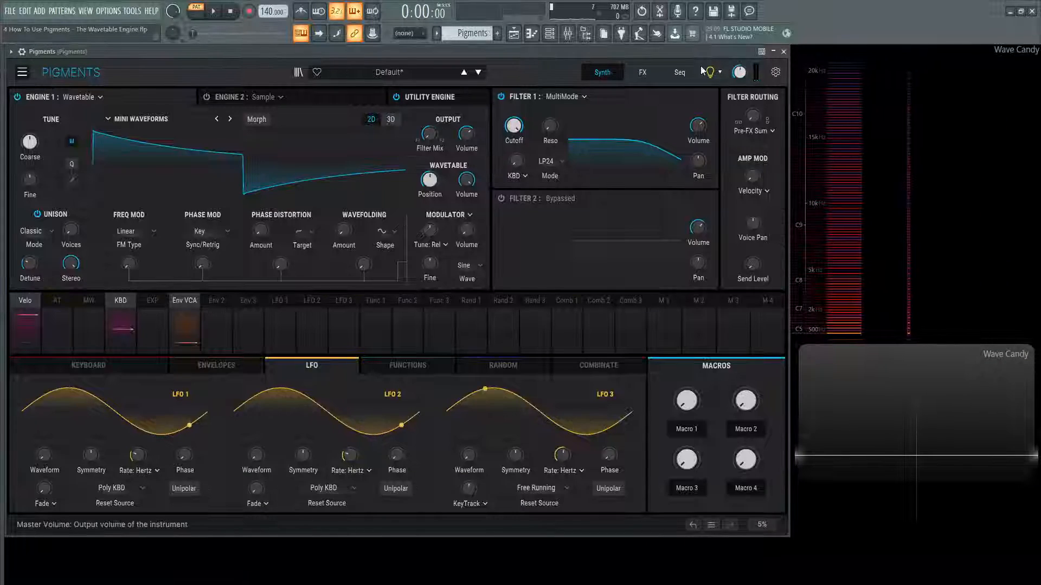
Switch Engine 1 to the Modular BPF Mod wavetable from the Synthesizers list
click(140, 119)
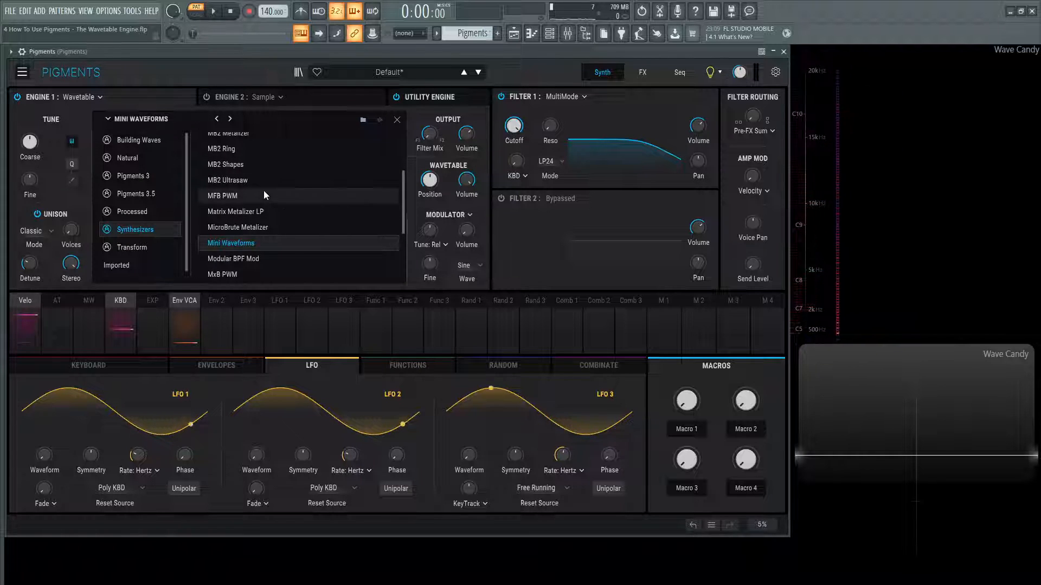
scroll(down, 3)
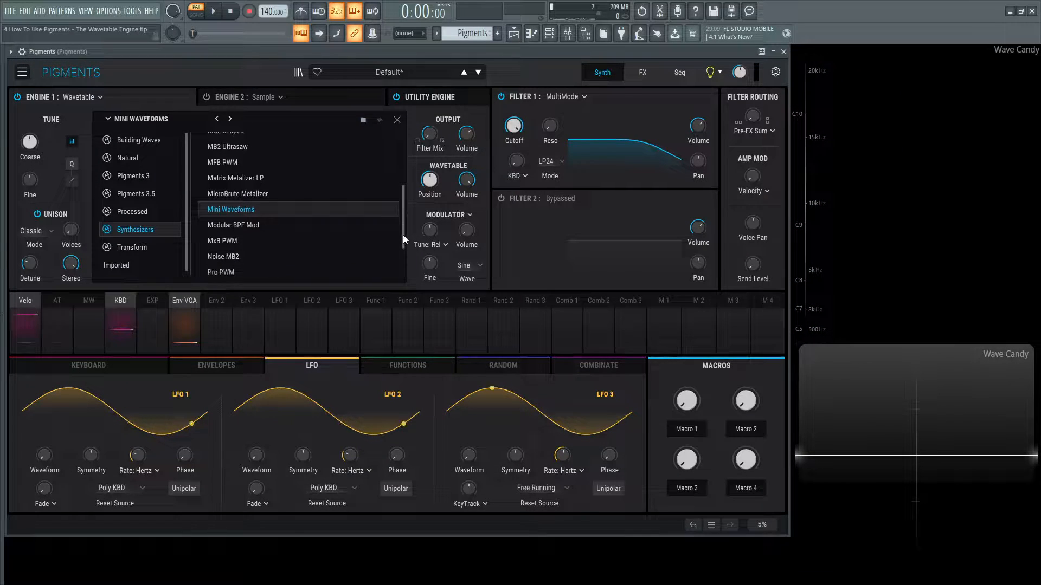
scroll(down, 3)
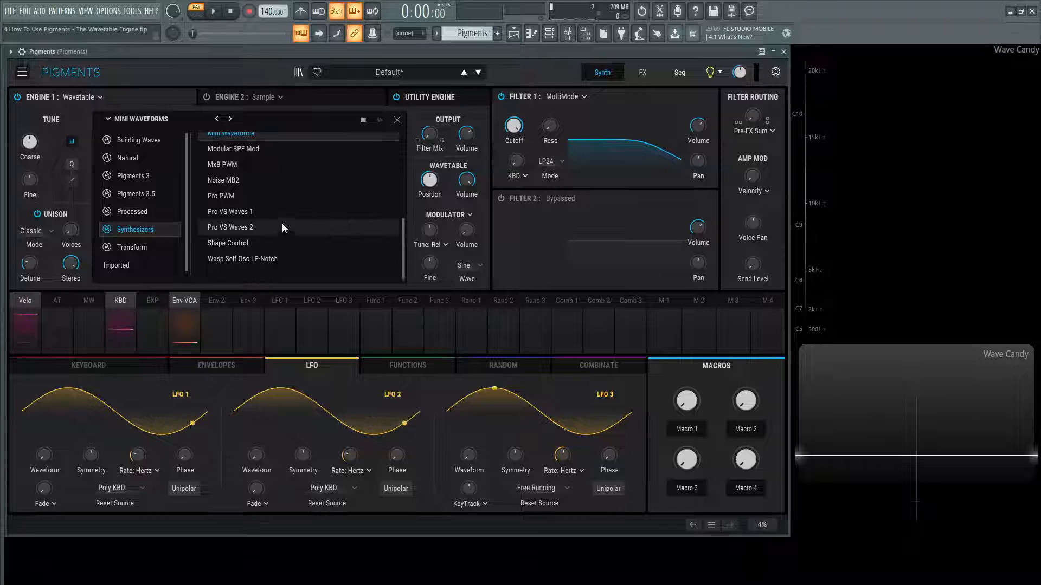
mouse_move(260, 164)
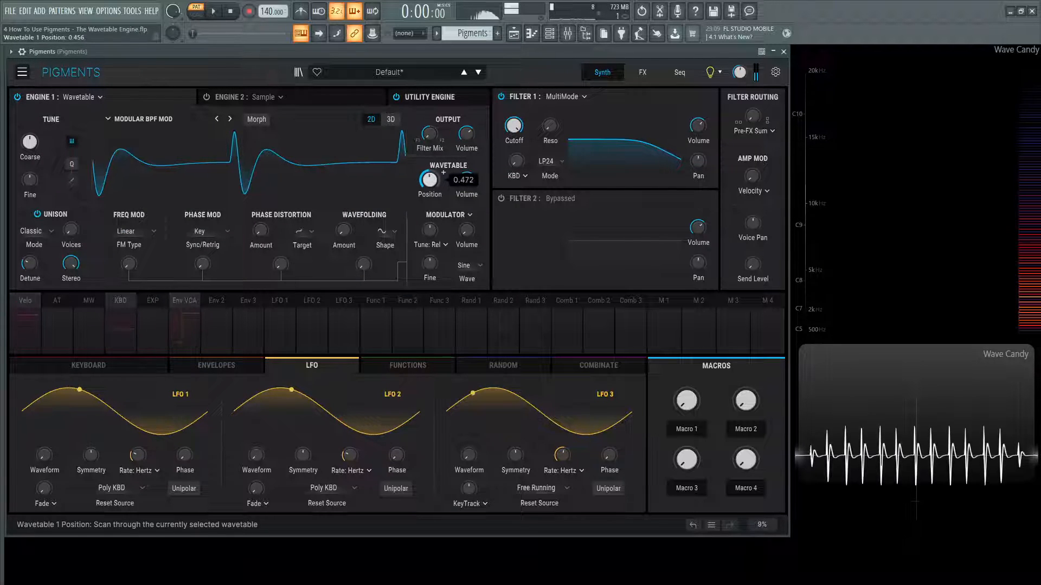
Sweep the Wavetable Position through Modular BPF Mod's frames and back toward the start
drag(429, 178, 429, 160)
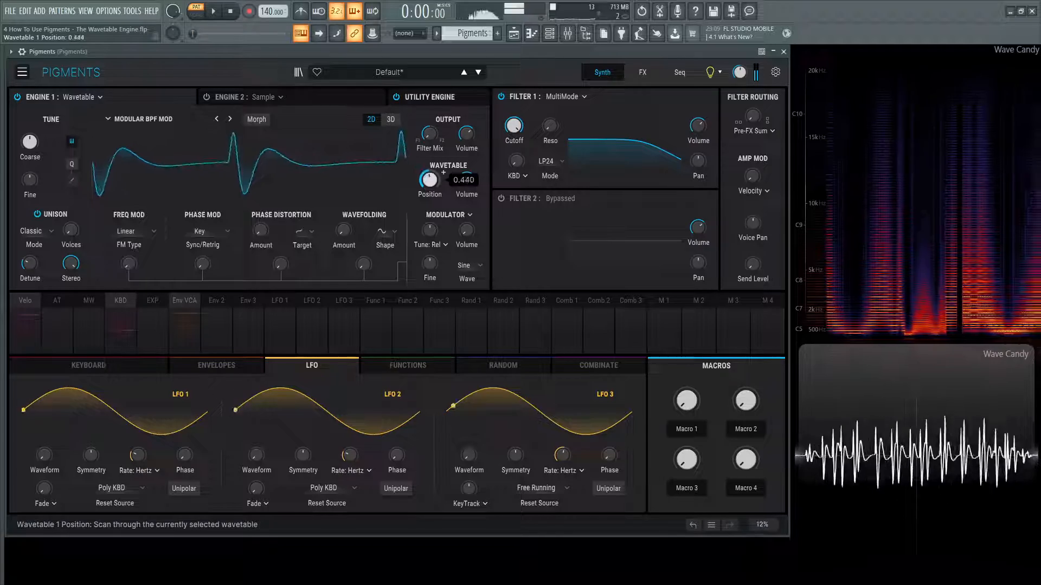
drag(429, 180, 429, 193)
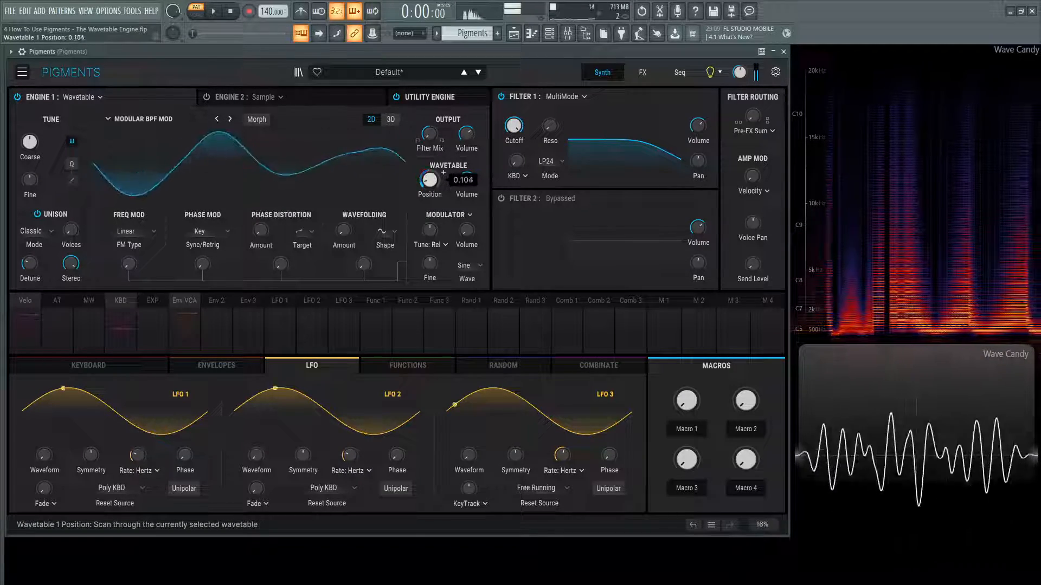
drag(429, 179, 429, 160)
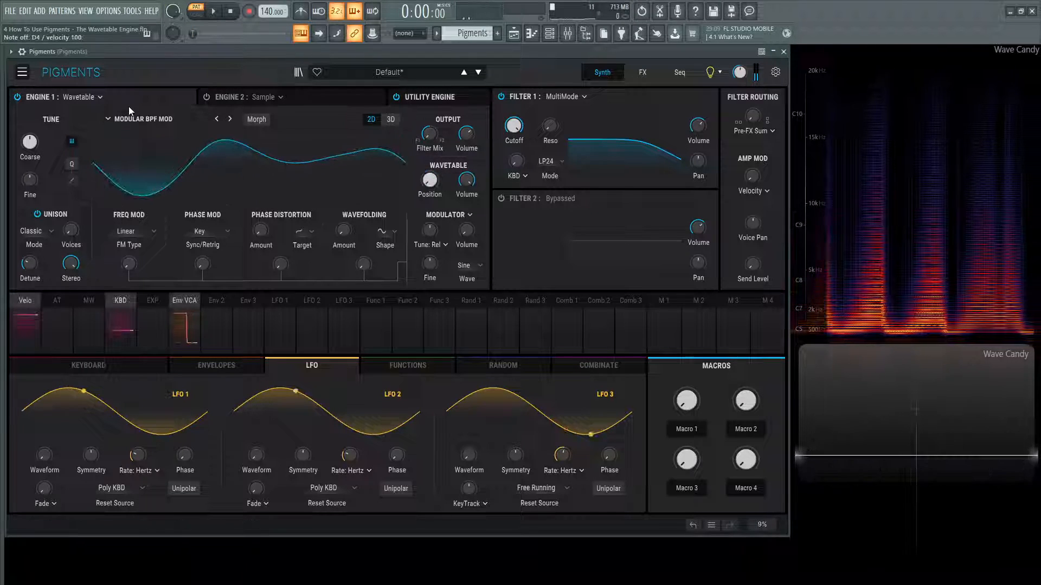
Reopen the wavetable browser and switch it to the Pigments 3 category list
click(143, 119)
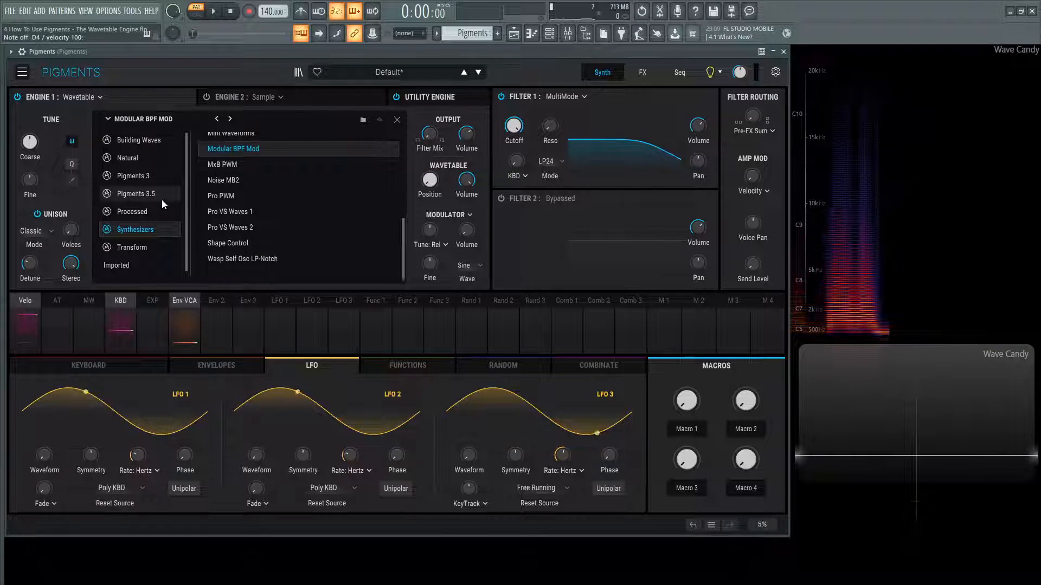
mouse_move(363, 121)
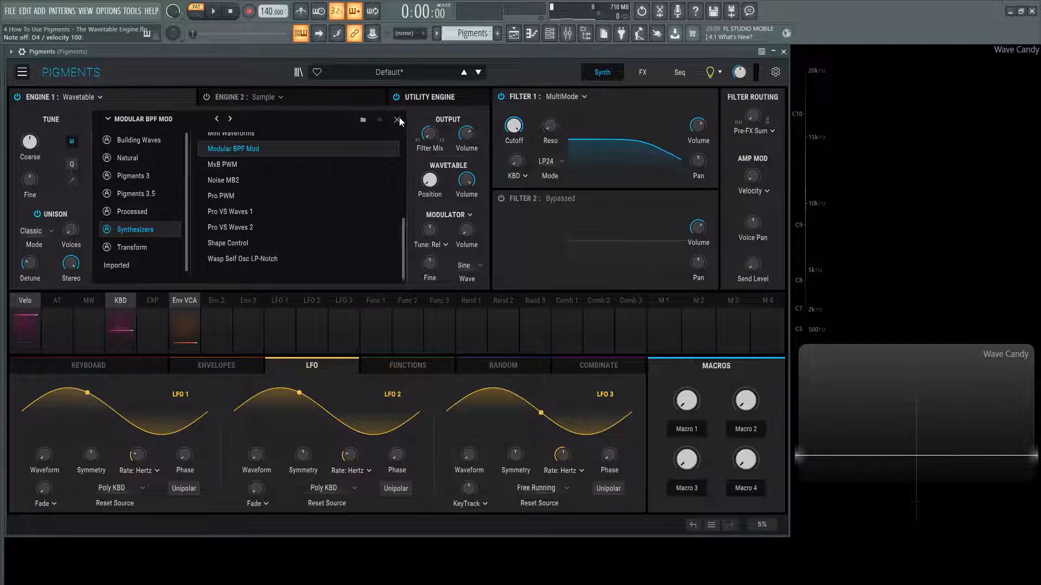
click(397, 120)
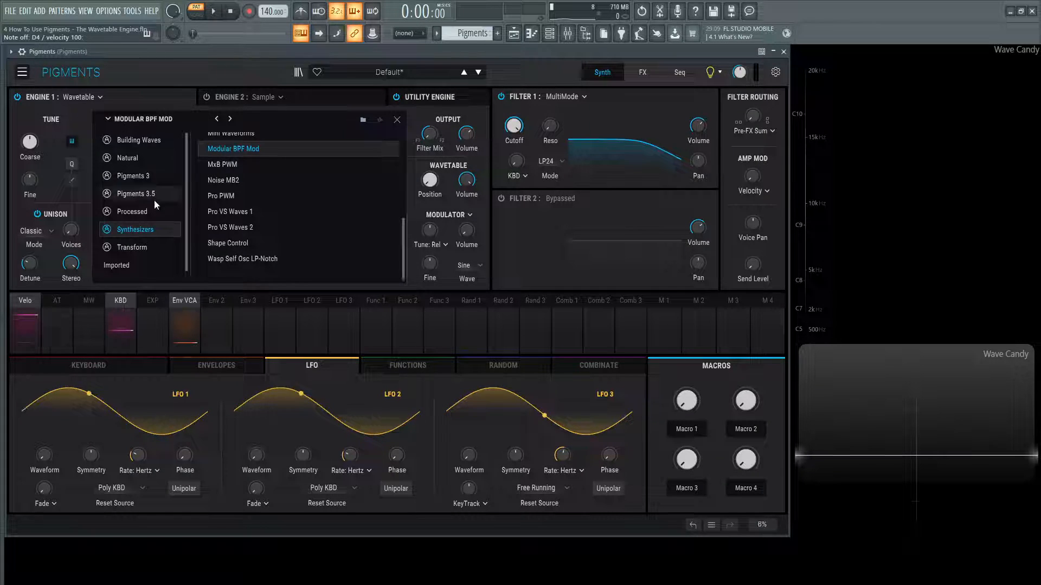
click(127, 158)
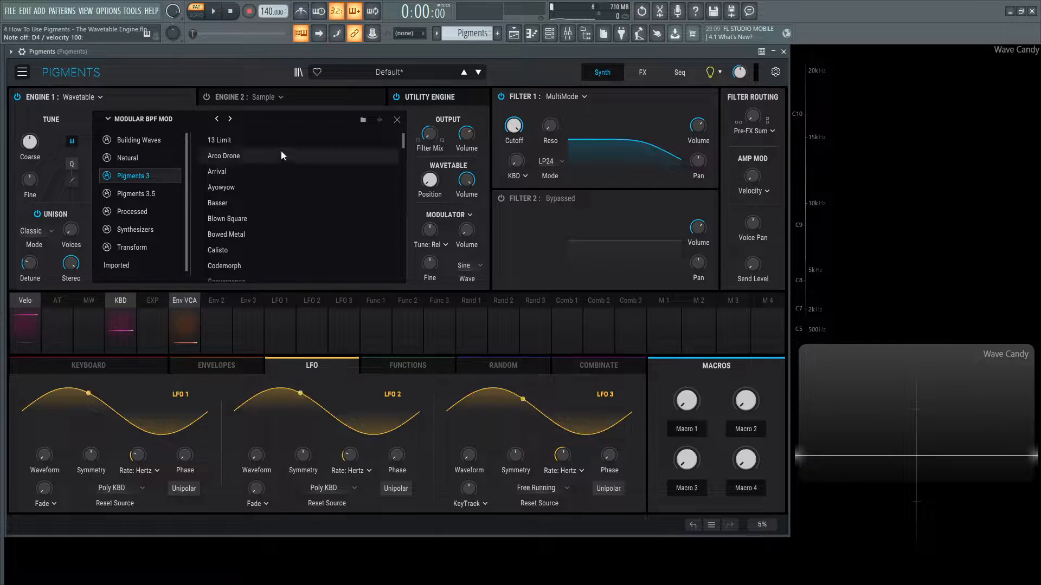
Audition 13 Limit in 3D view, then step through Ayowyow to land on Basser
click(219, 140)
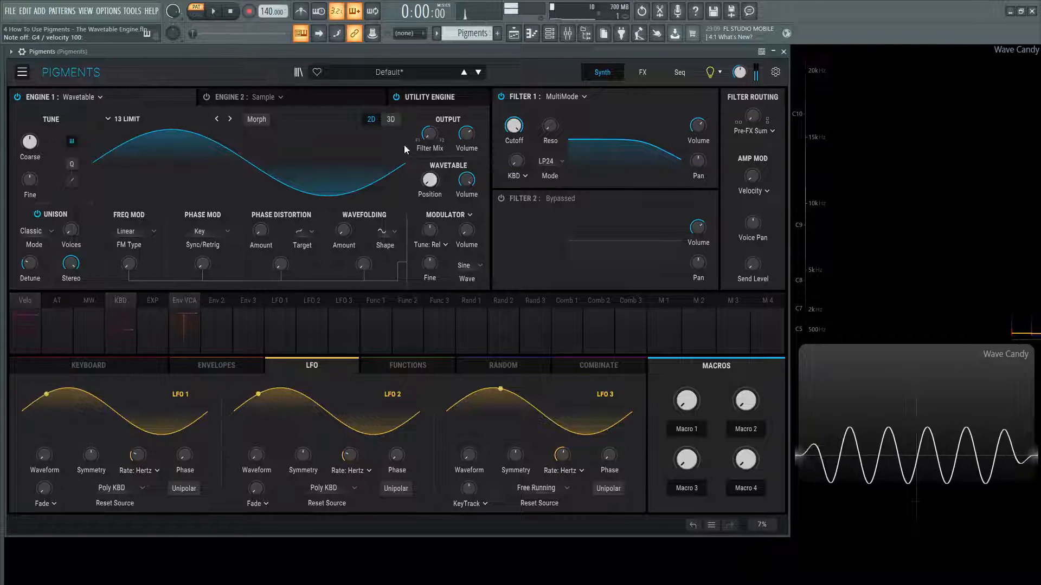
click(390, 119)
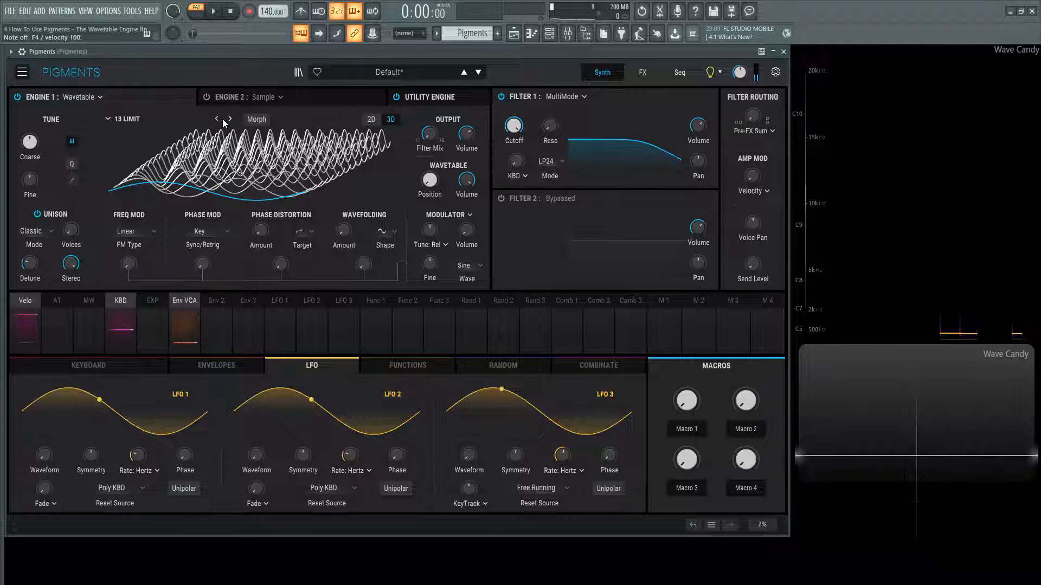
click(228, 119)
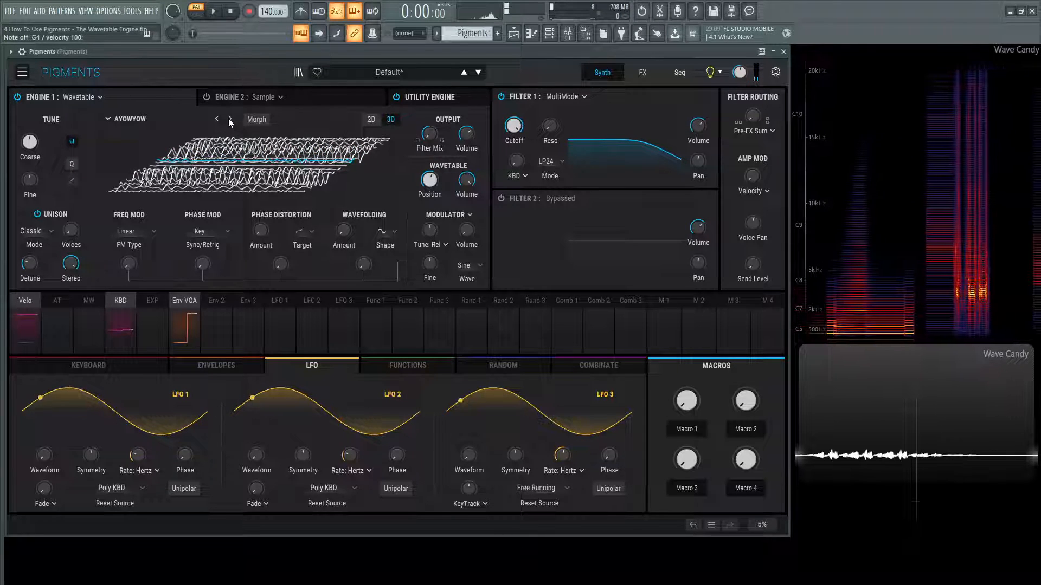
drag(429, 179, 430, 166)
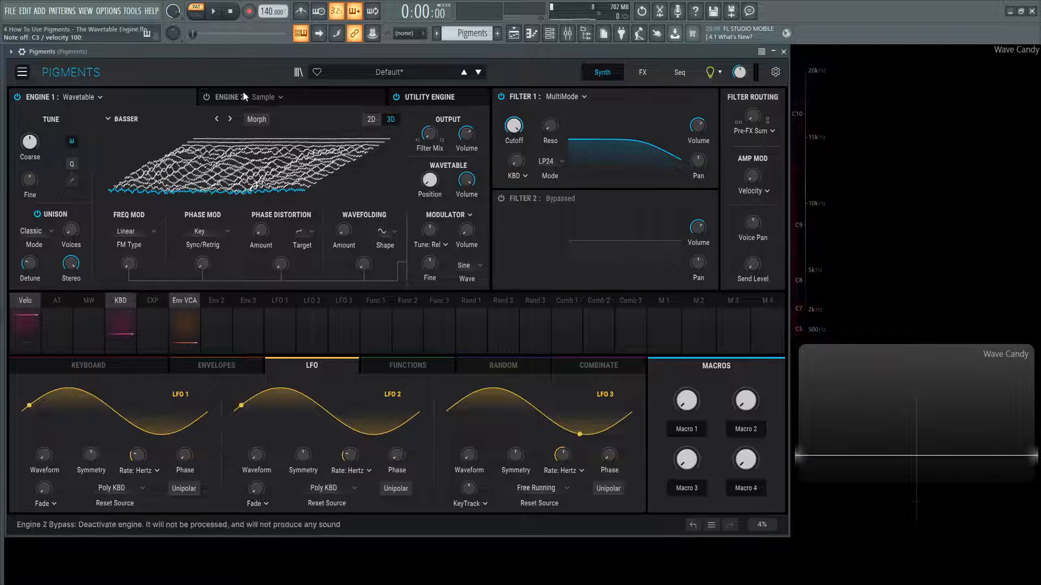
Set Engine 2's type from Sample to Analog
click(265, 97)
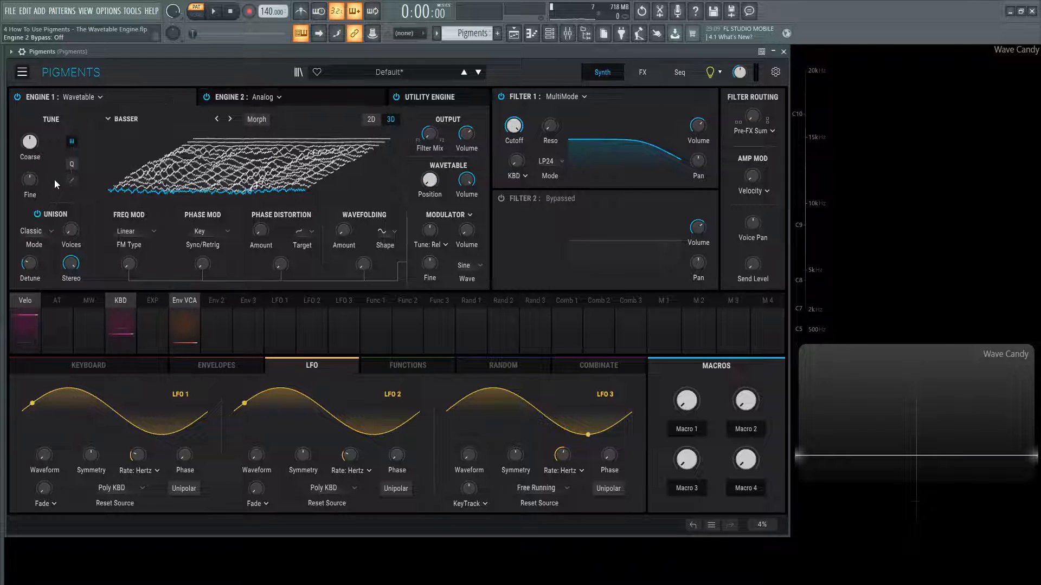
mouse_move(79, 206)
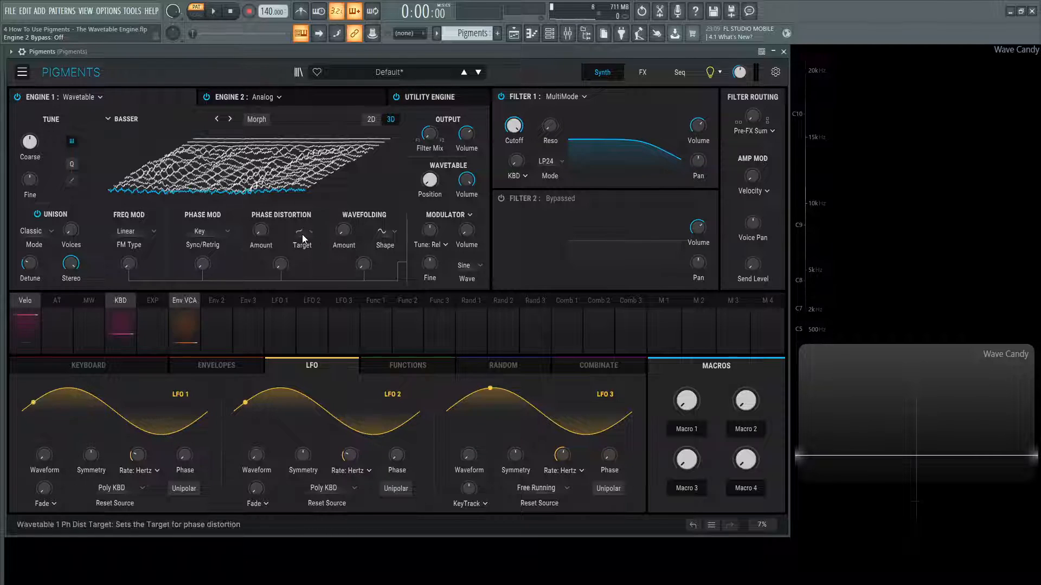
click(384, 229)
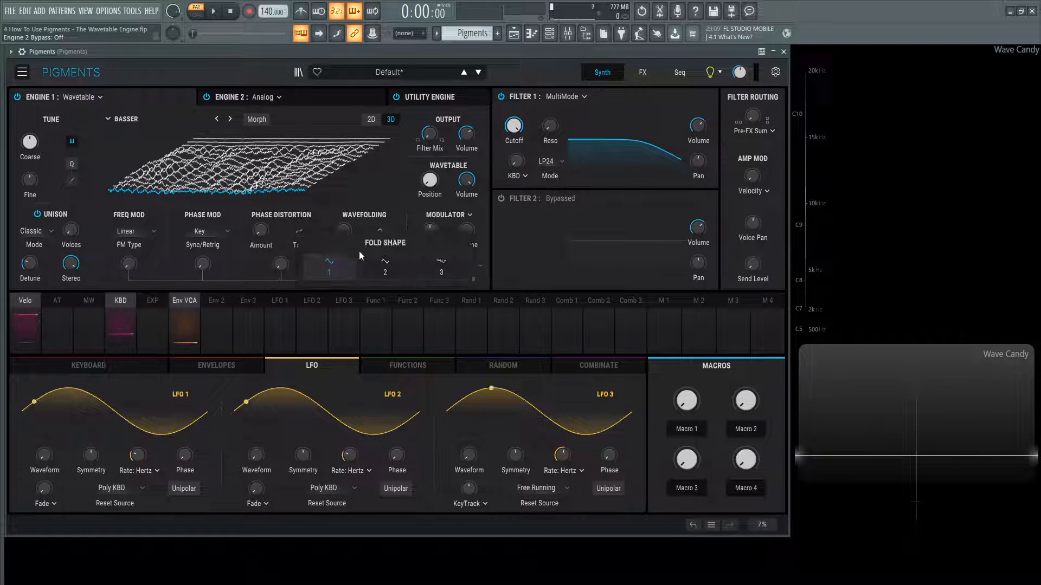
click(203, 245)
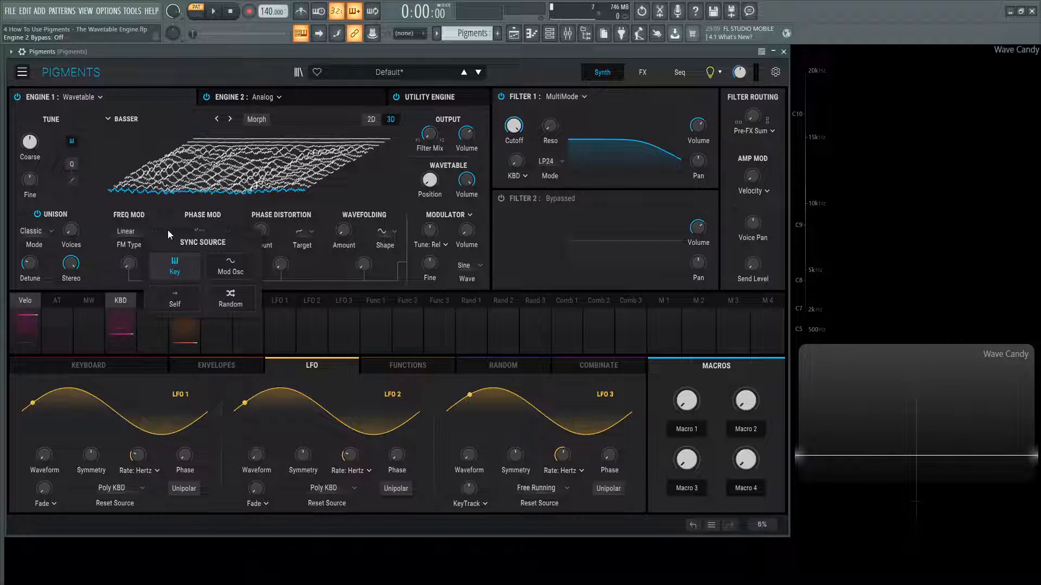